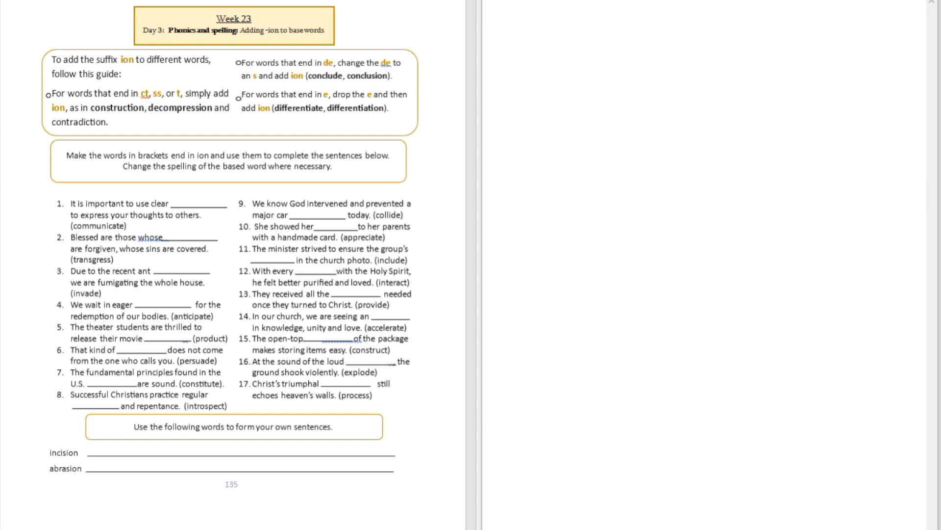
mouse_move(412, 171)
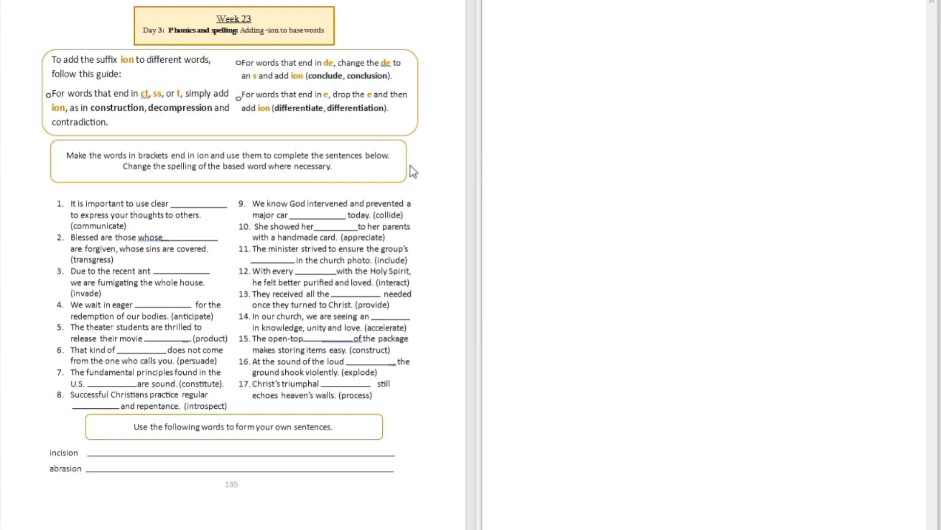
mouse_move(337, 166)
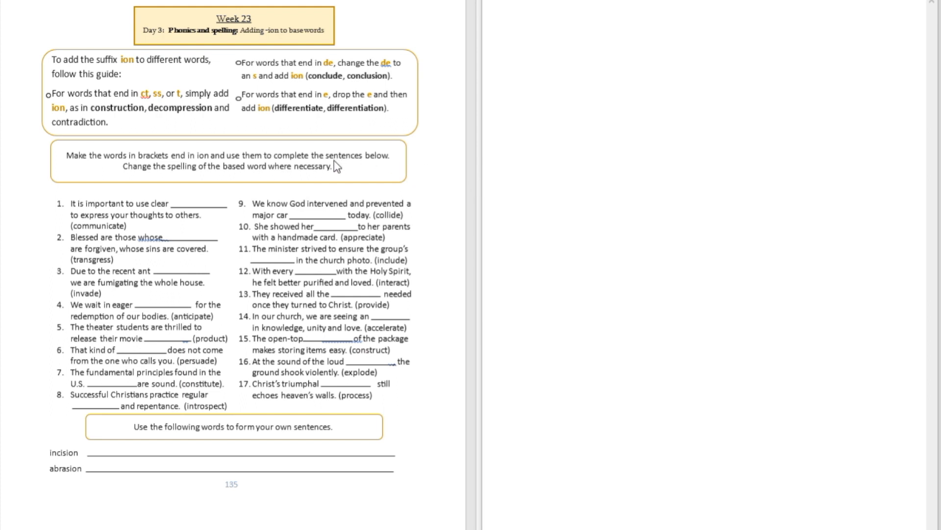
mouse_move(291, 171)
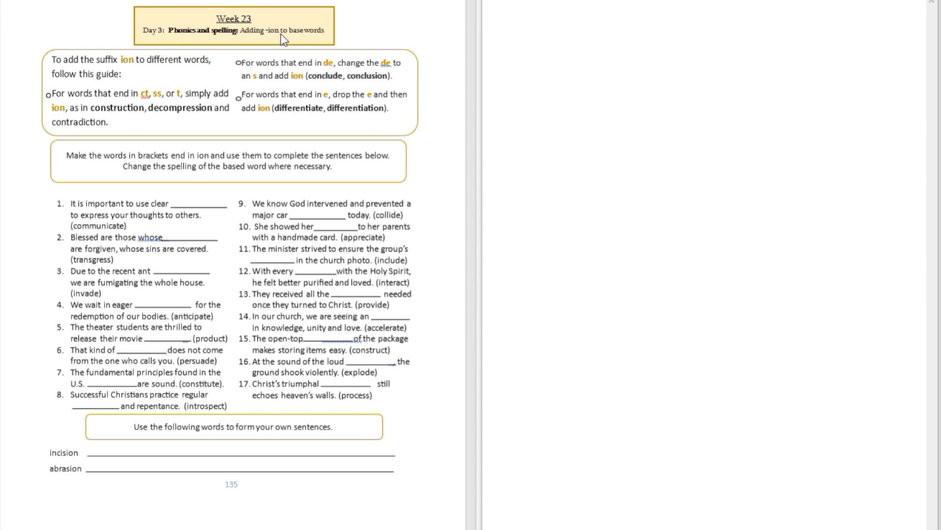
mouse_move(284, 40)
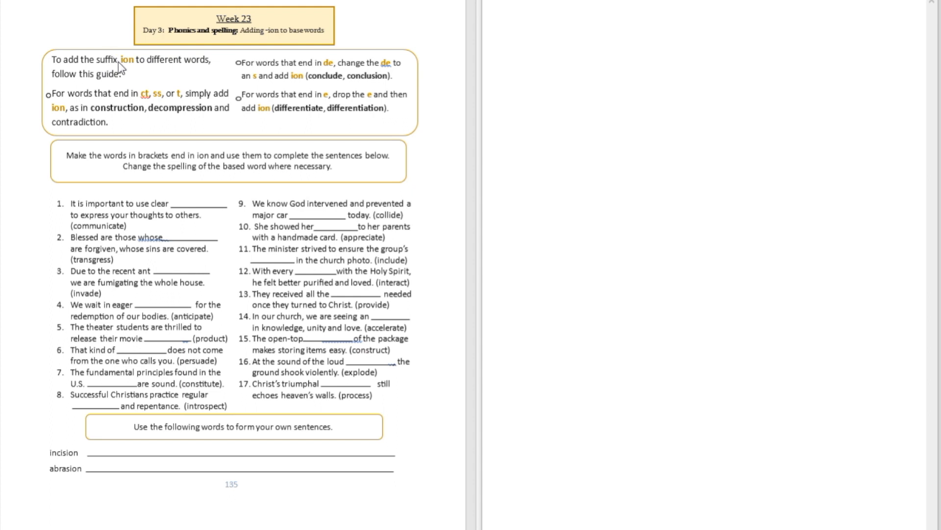
mouse_move(206, 65)
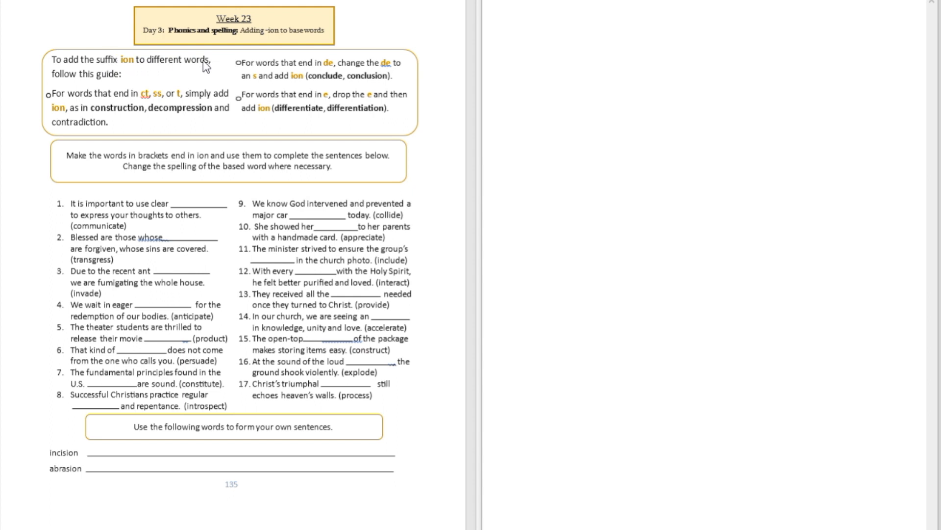
mouse_move(87, 117)
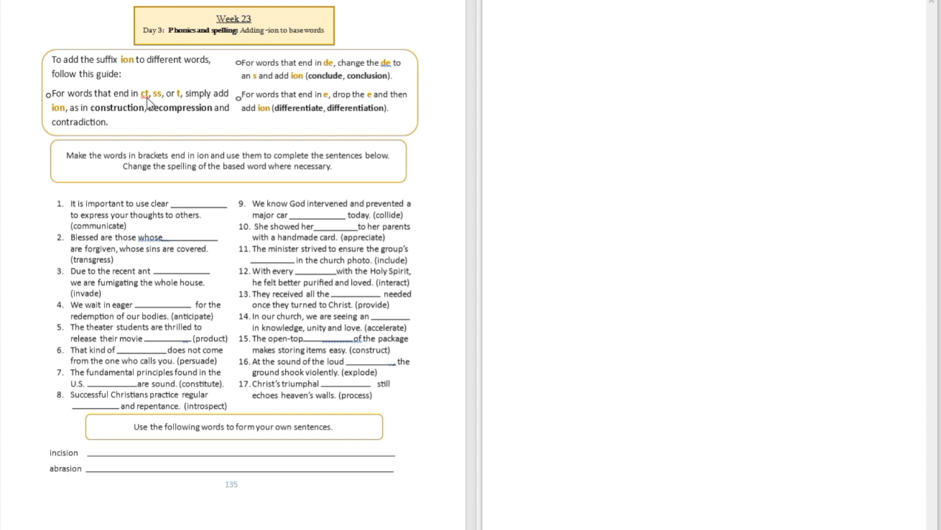
mouse_move(164, 102)
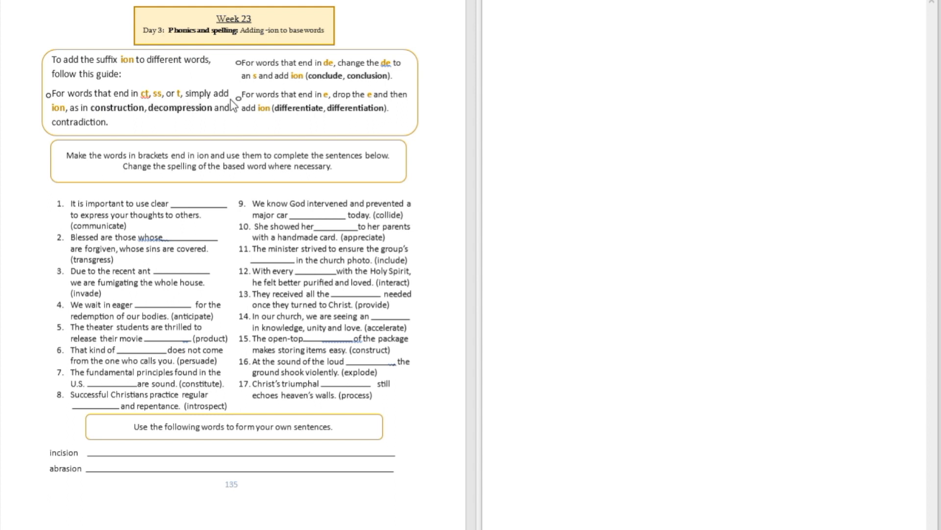
mouse_move(82, 120)
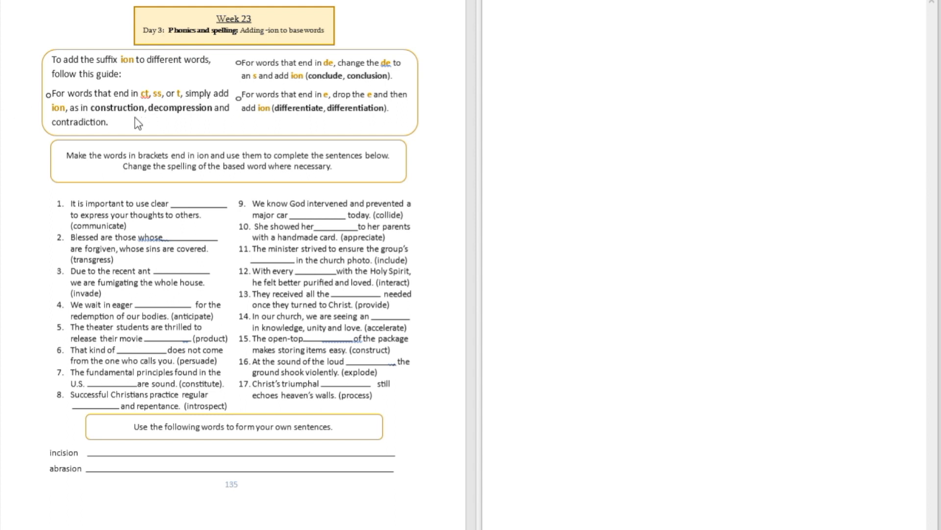
mouse_move(130, 115)
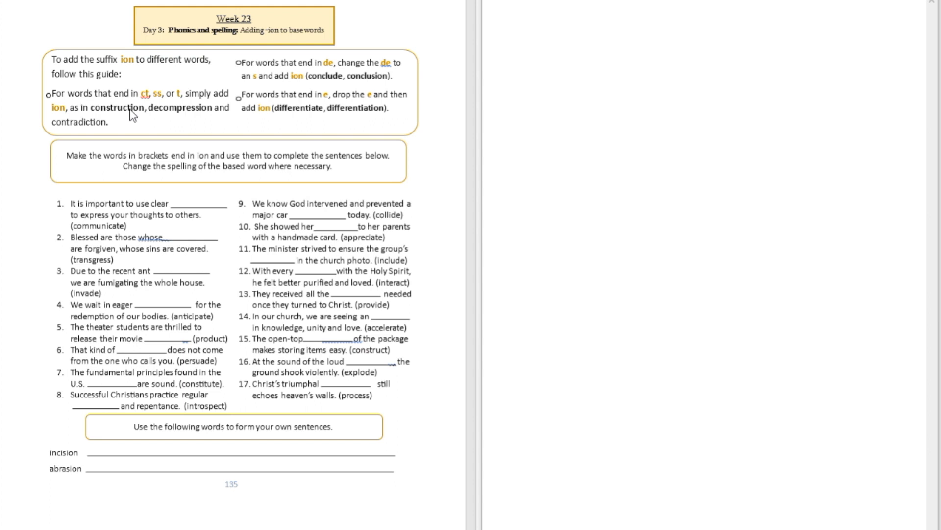
mouse_move(132, 115)
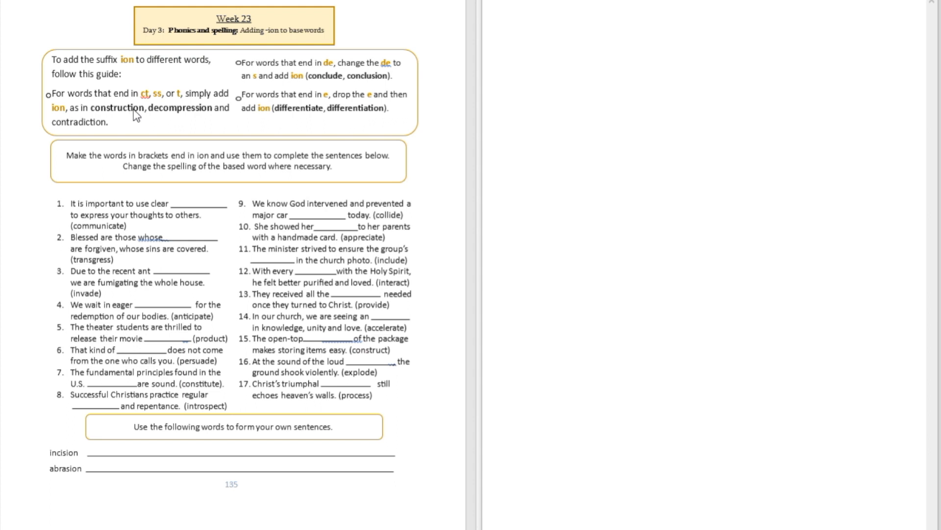
mouse_move(185, 118)
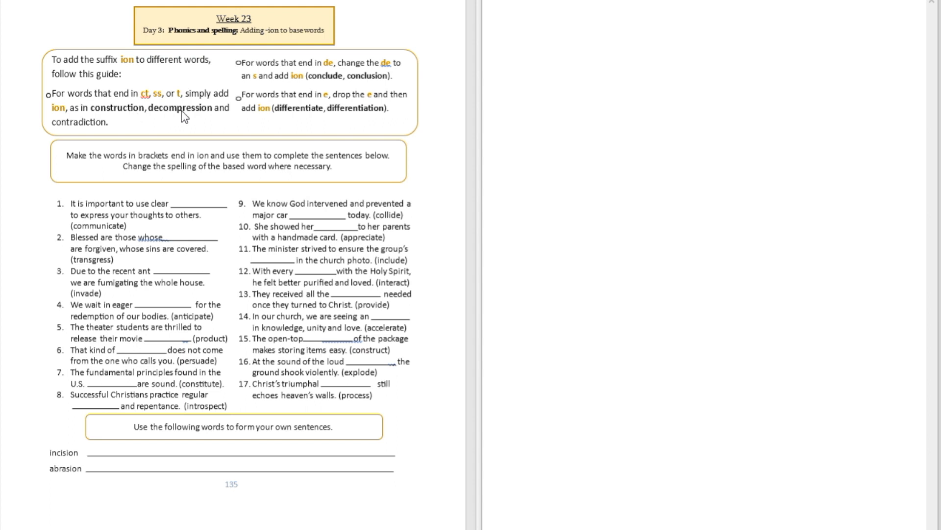
mouse_move(202, 121)
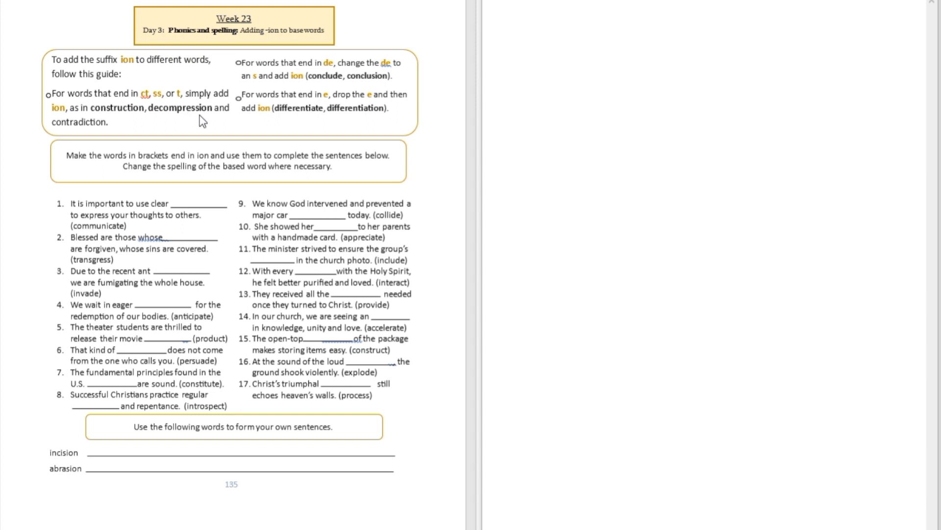
mouse_move(202, 124)
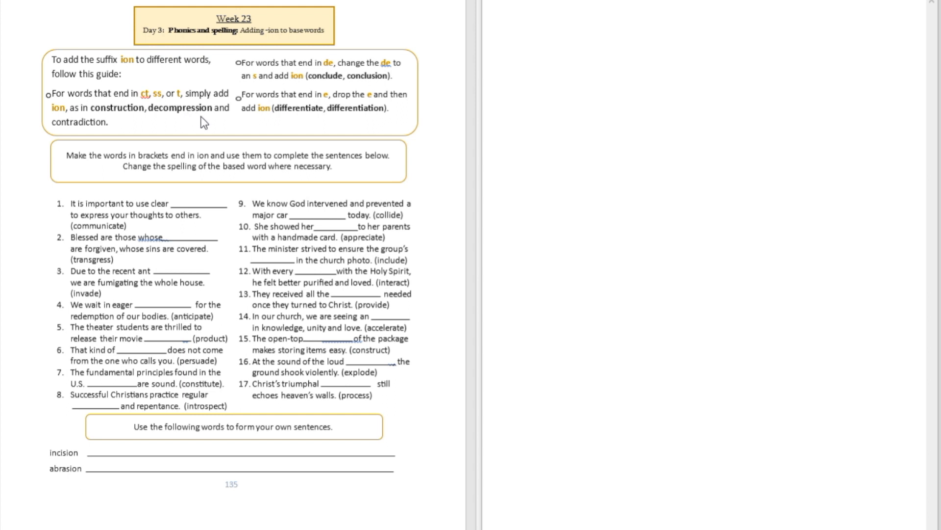
mouse_move(88, 131)
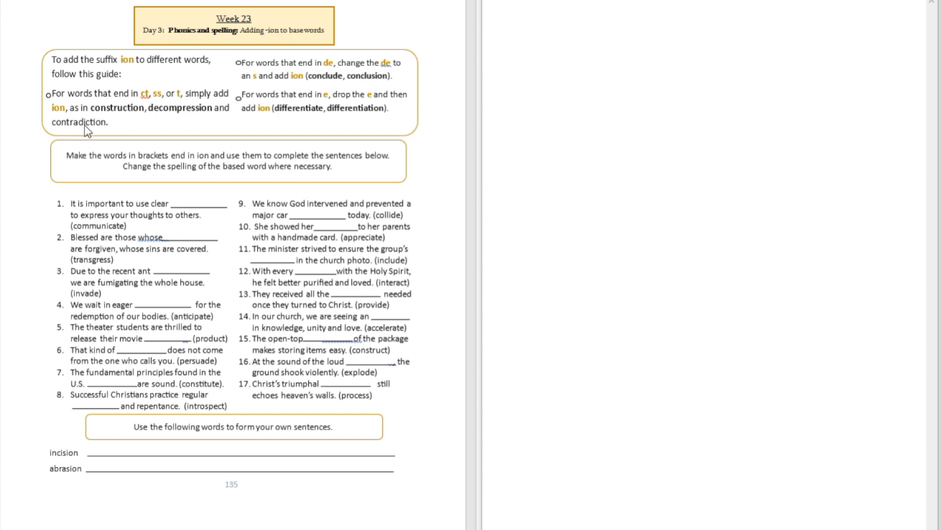
mouse_move(103, 142)
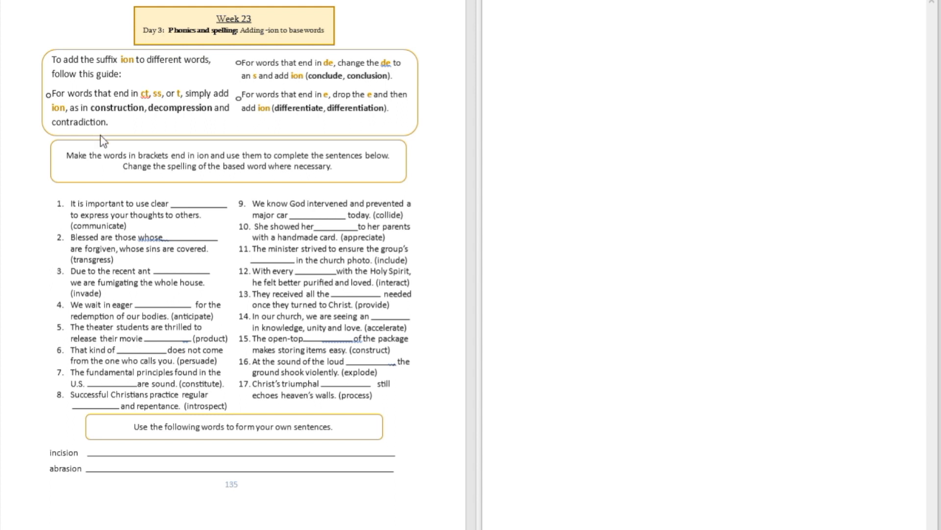
mouse_move(340, 71)
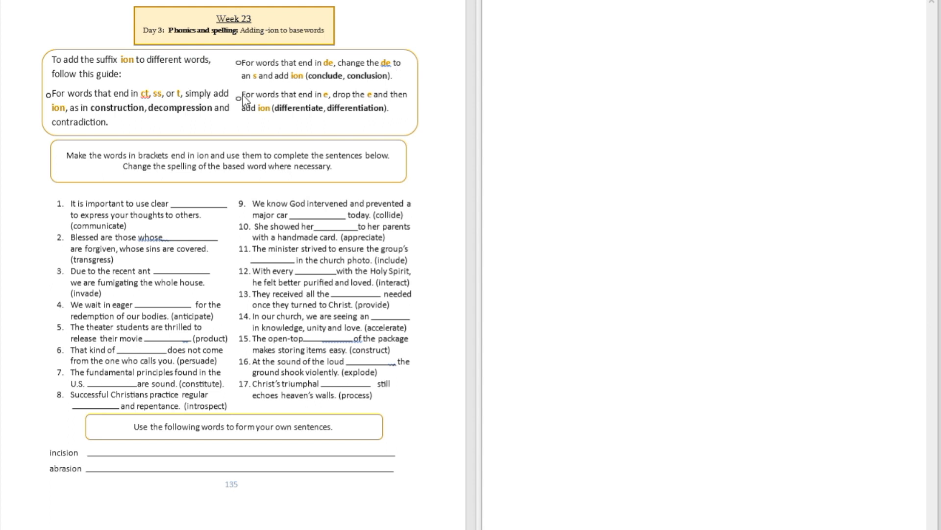
mouse_move(272, 87)
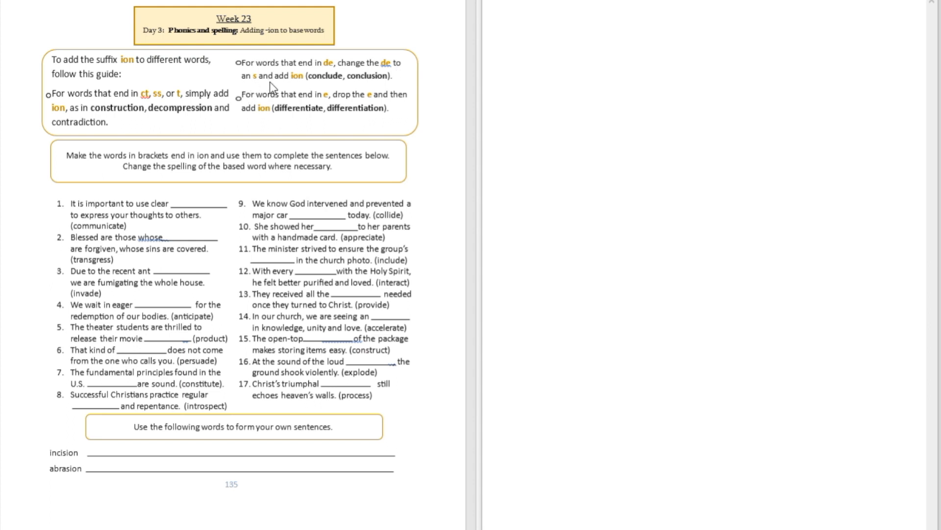
mouse_move(301, 87)
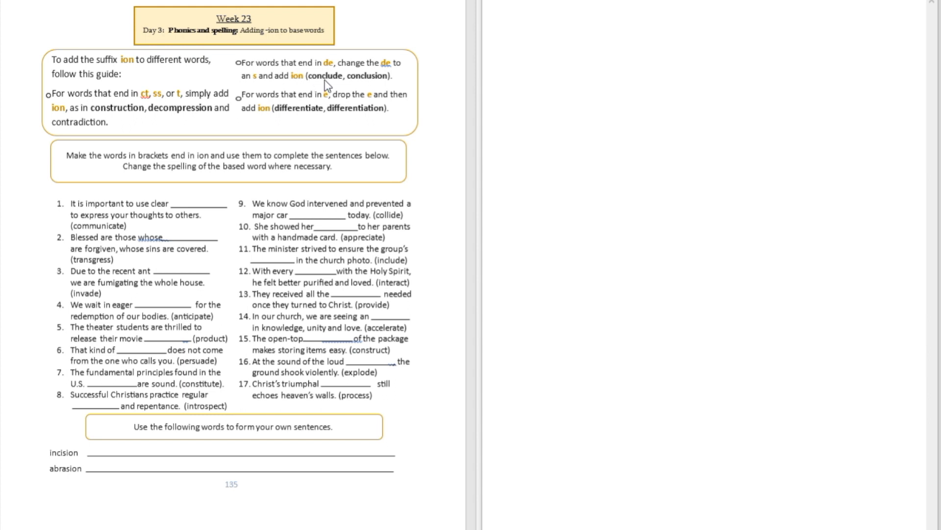
mouse_move(336, 91)
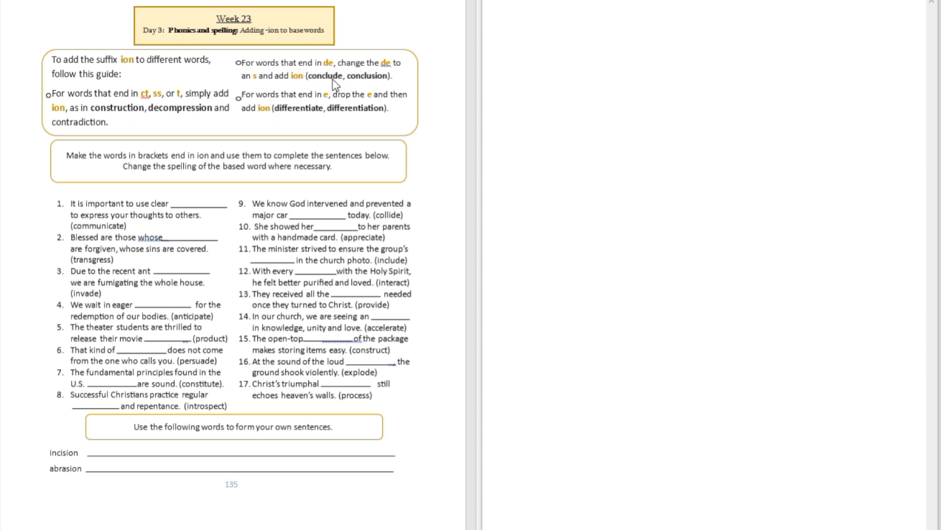
mouse_move(383, 86)
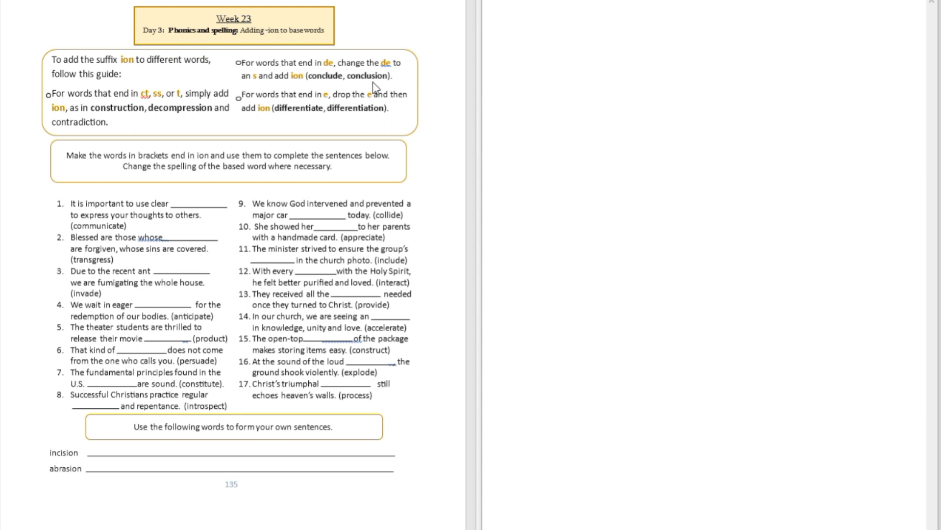
mouse_move(376, 87)
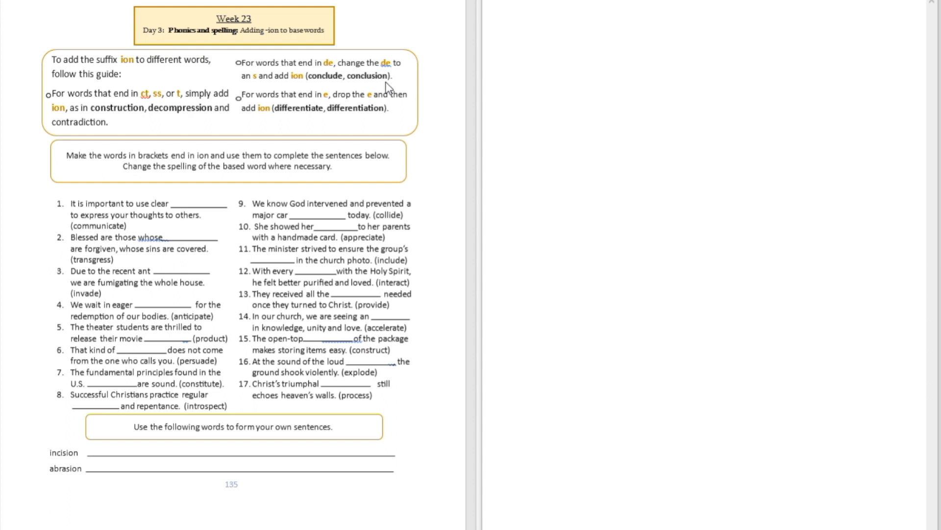
mouse_move(318, 107)
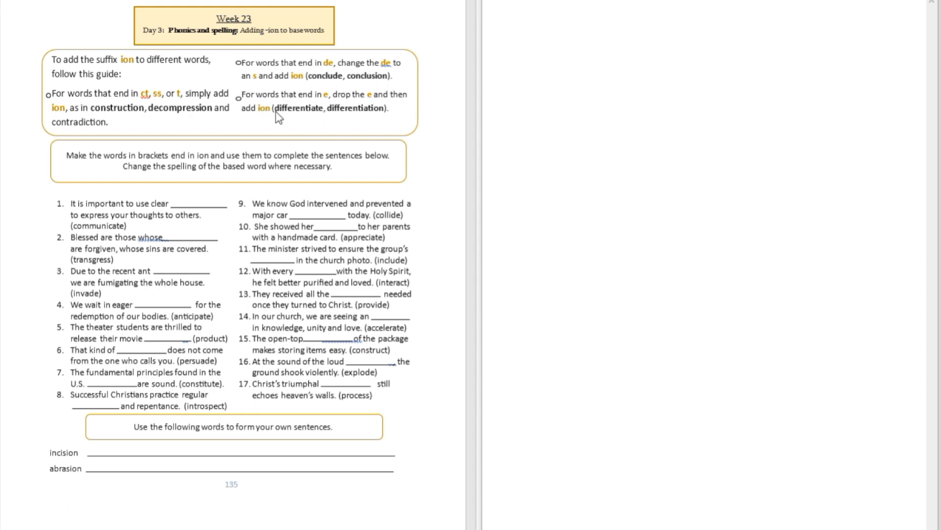
mouse_move(295, 123)
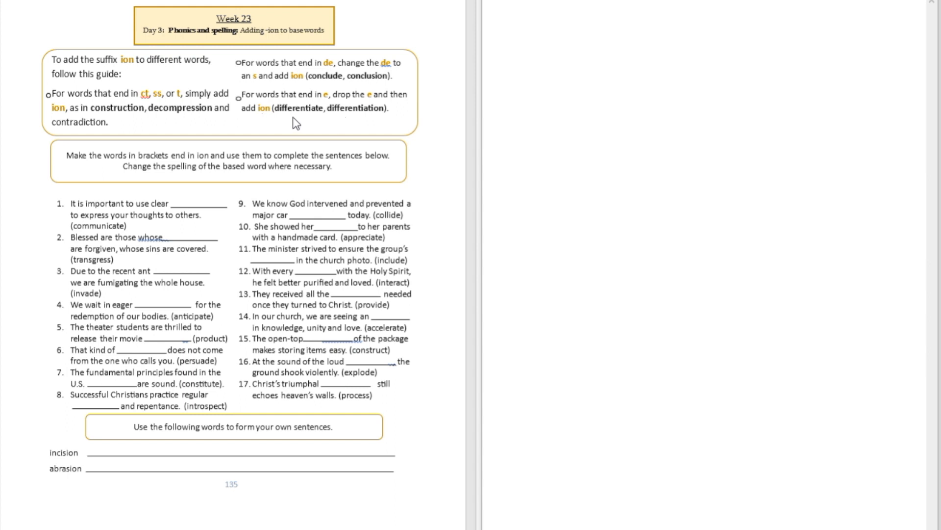
mouse_move(301, 119)
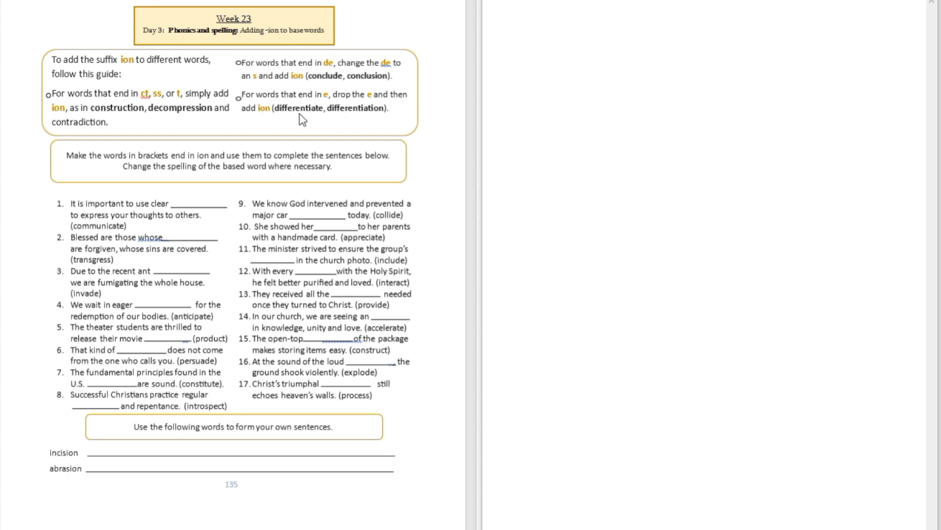
mouse_move(372, 117)
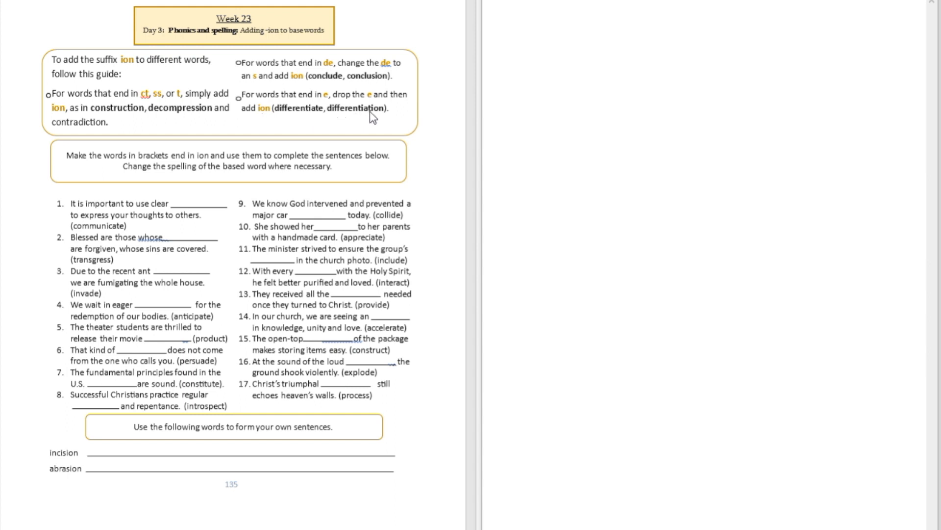
mouse_move(312, 119)
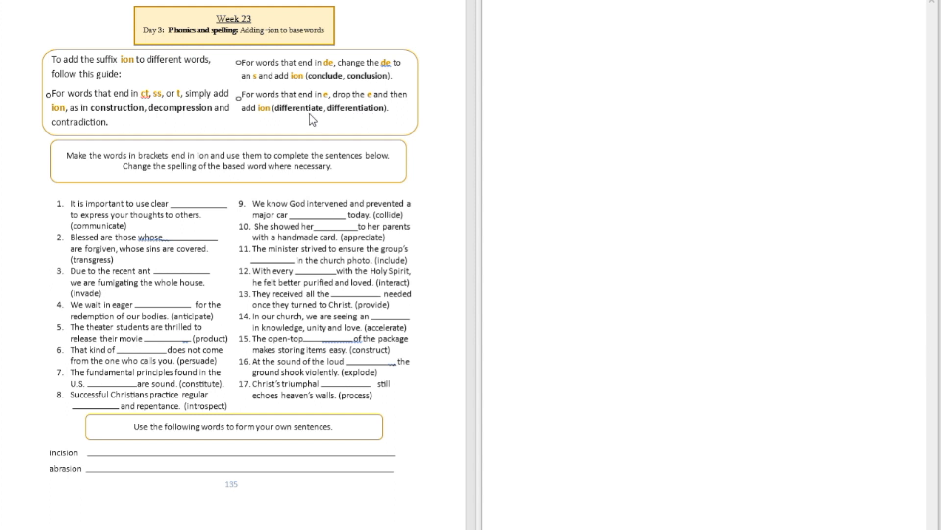
mouse_move(346, 114)
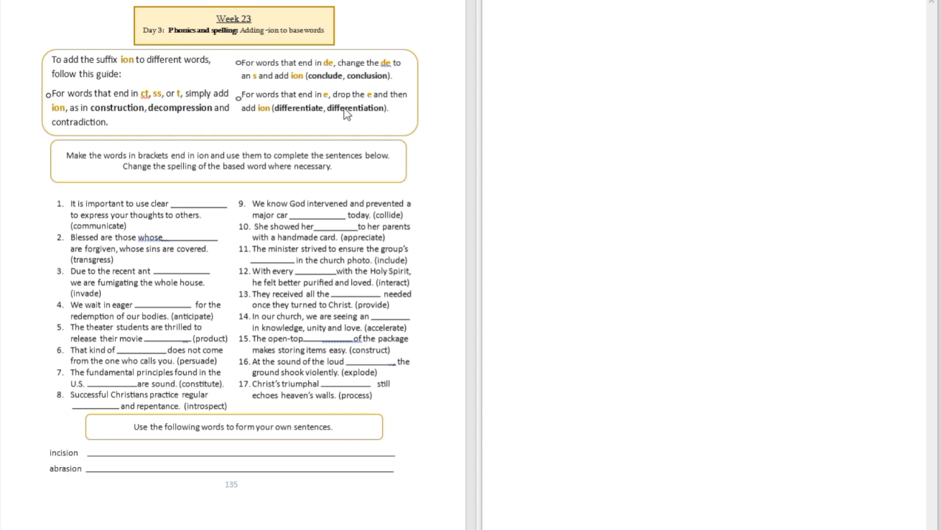
mouse_move(339, 81)
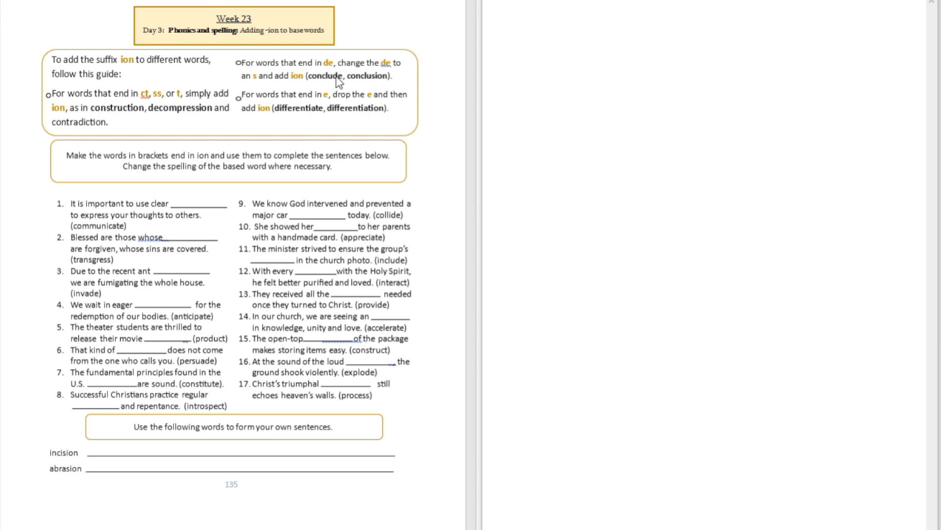
mouse_move(125, 117)
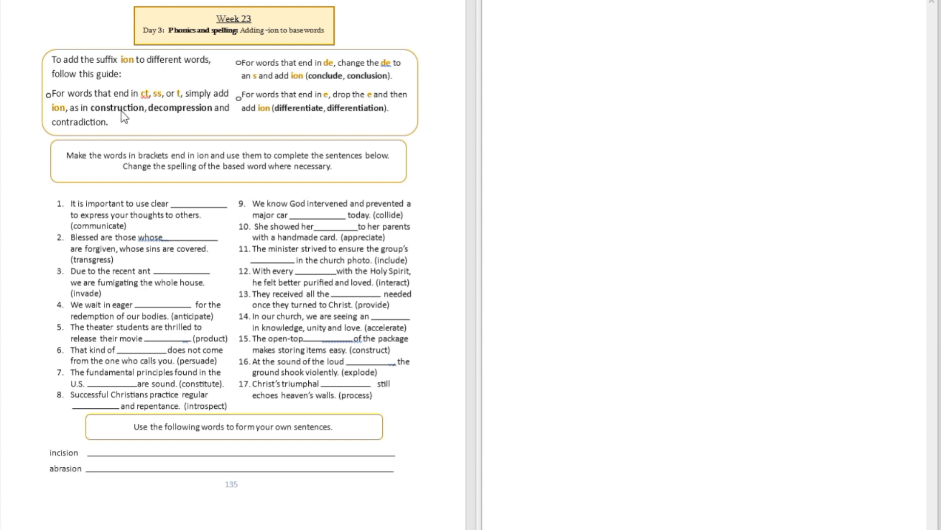
mouse_move(87, 122)
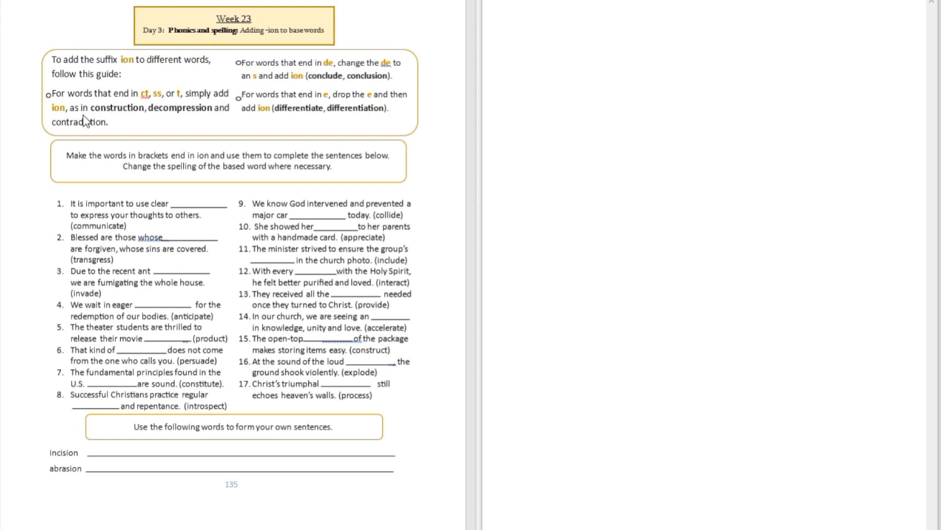
mouse_move(194, 127)
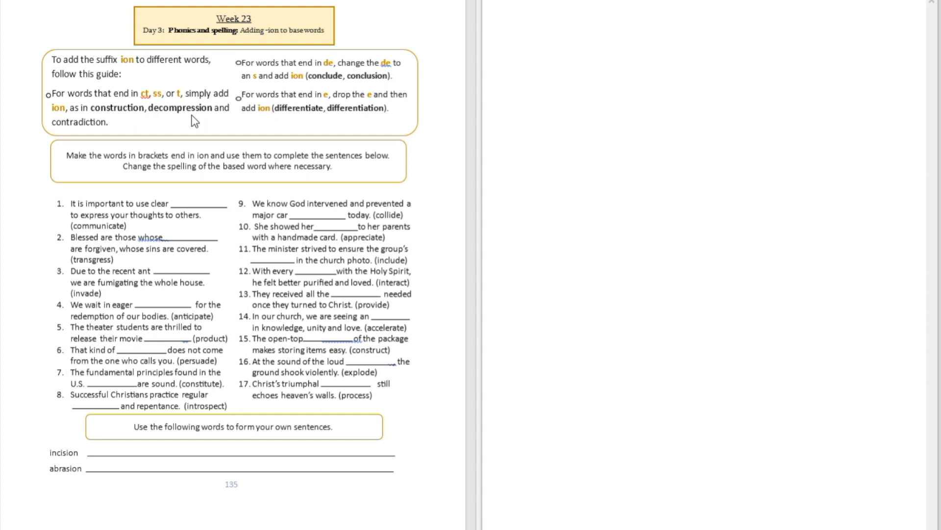
mouse_move(192, 128)
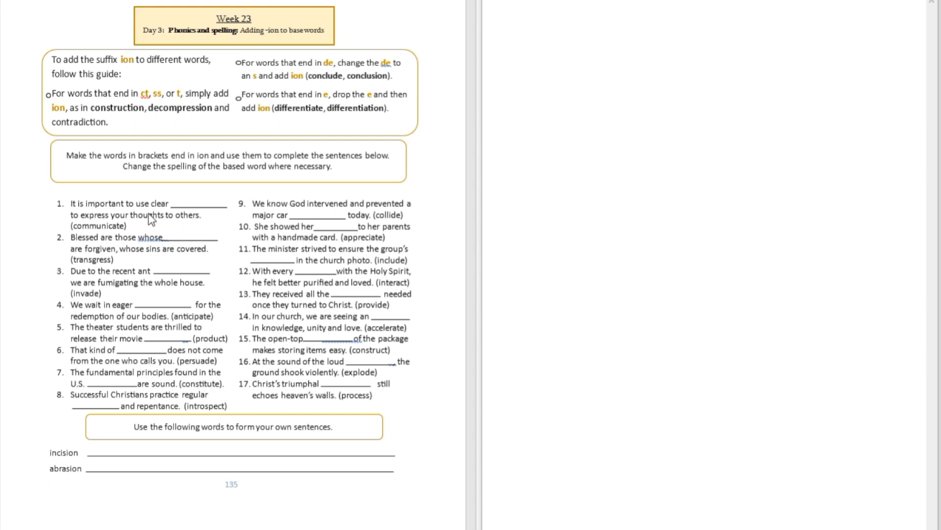
mouse_move(111, 226)
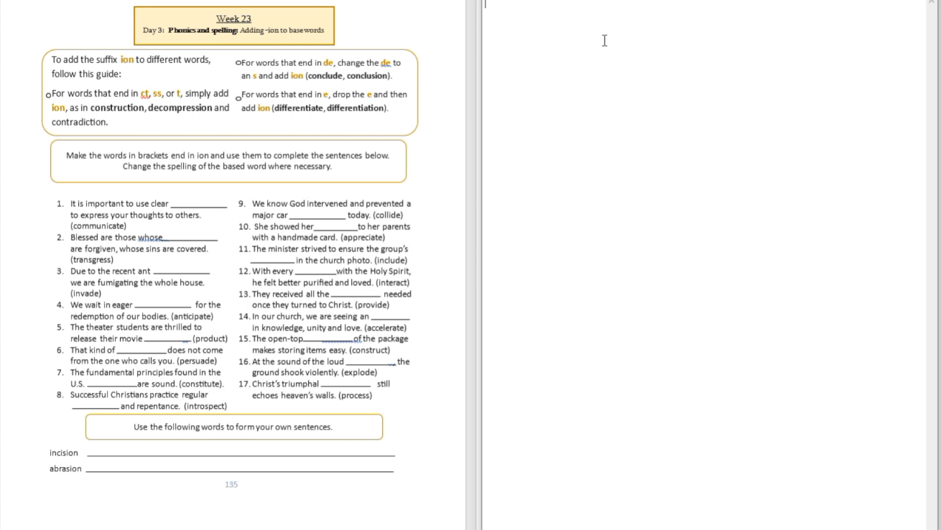
Step: Enter communication, transgression, invasion and anticipation one per line, then begin production
type("communicatio")
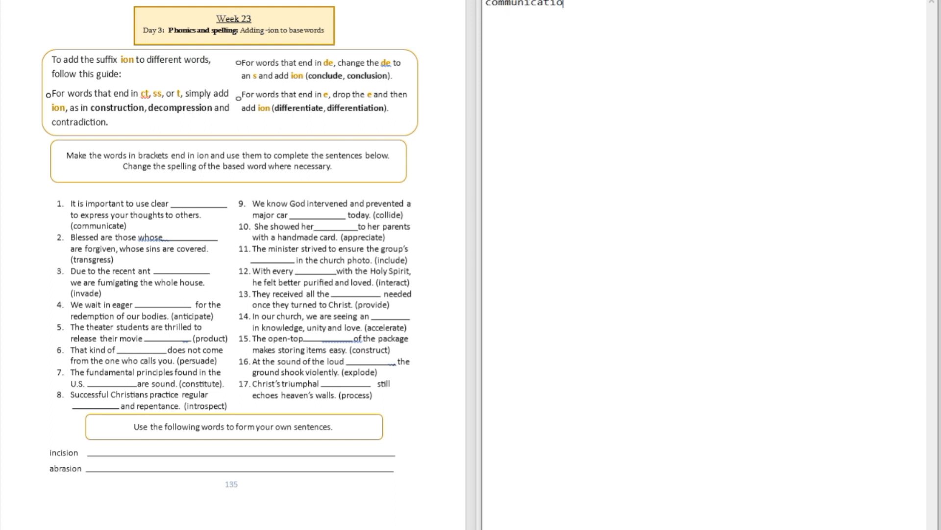
type("n")
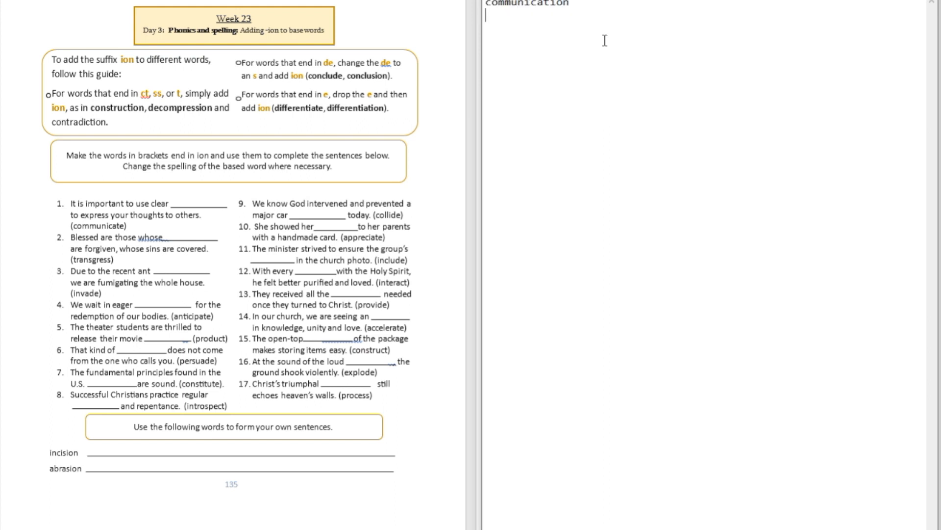
mouse_move(121, 258)
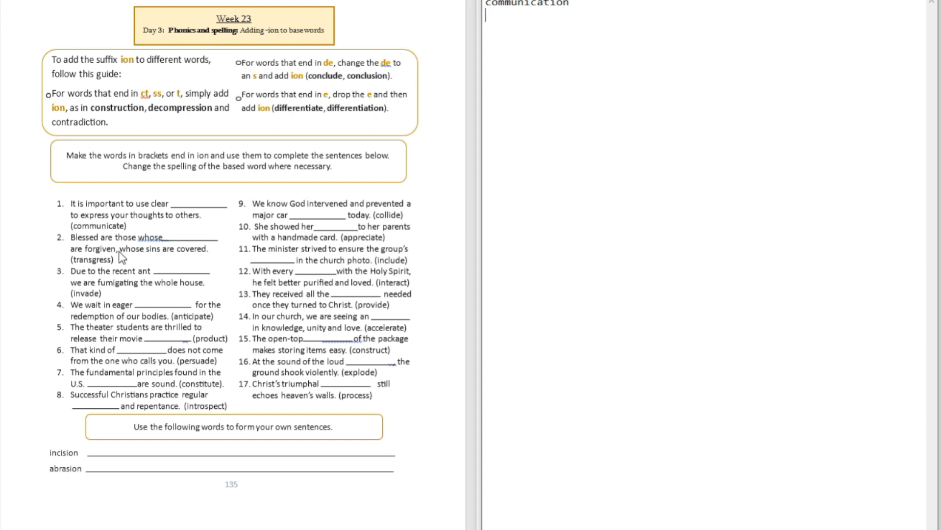
mouse_move(144, 246)
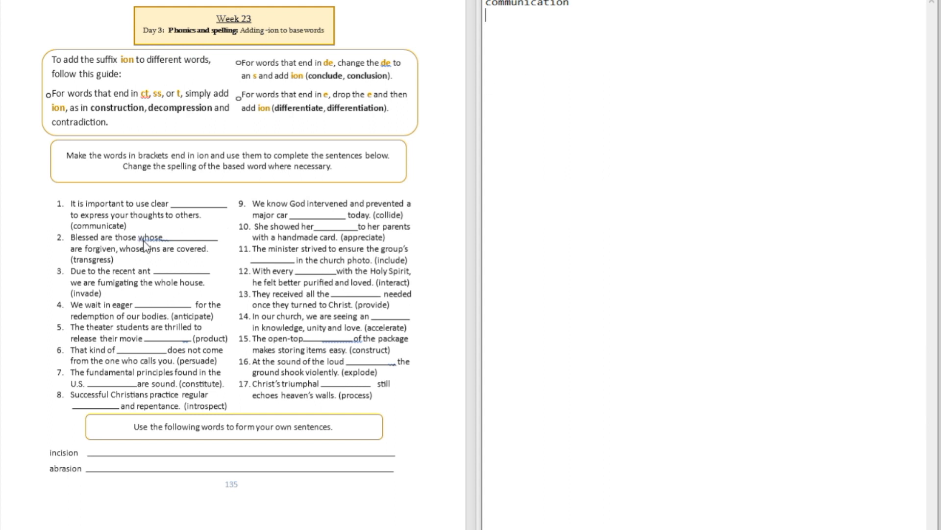
mouse_move(178, 248)
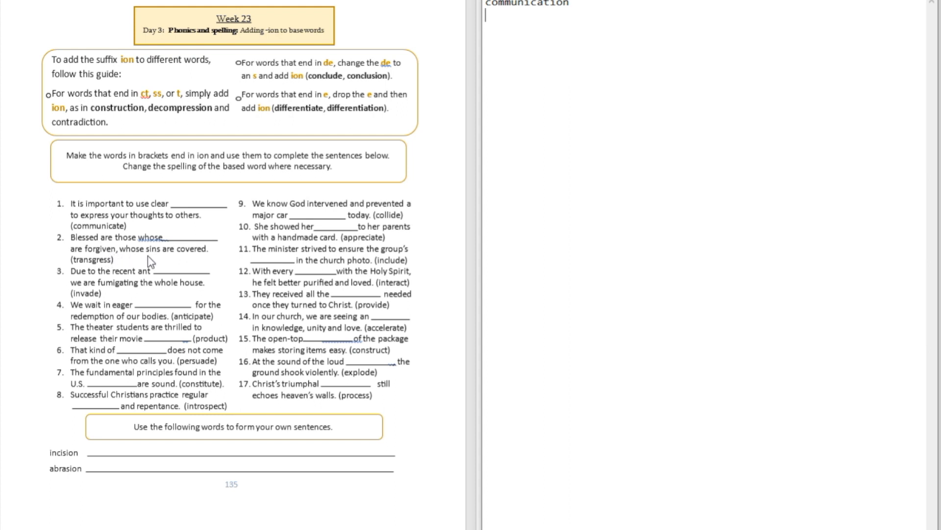
mouse_move(127, 274)
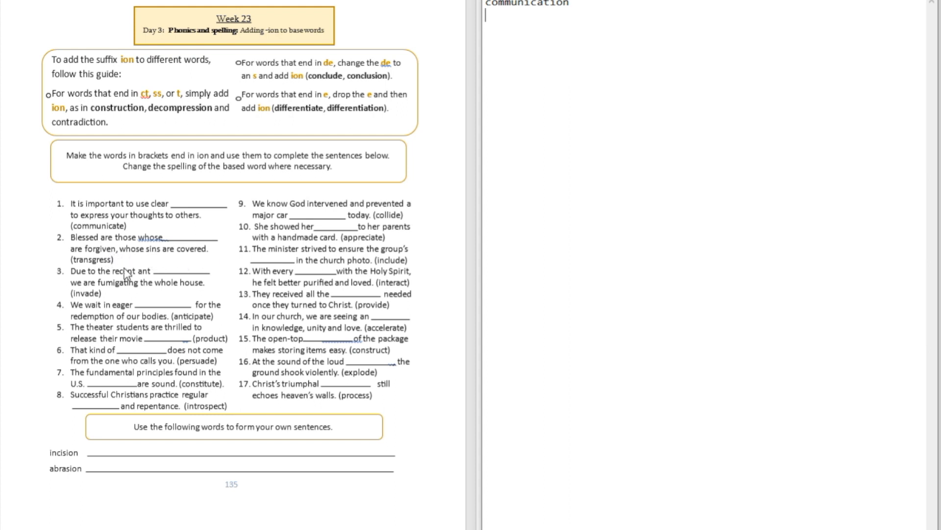
mouse_move(119, 263)
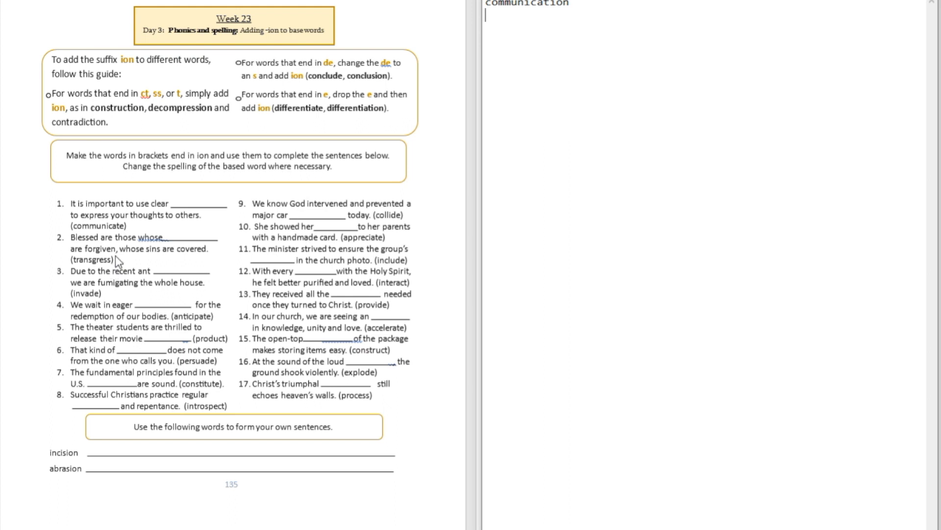
mouse_move(205, 118)
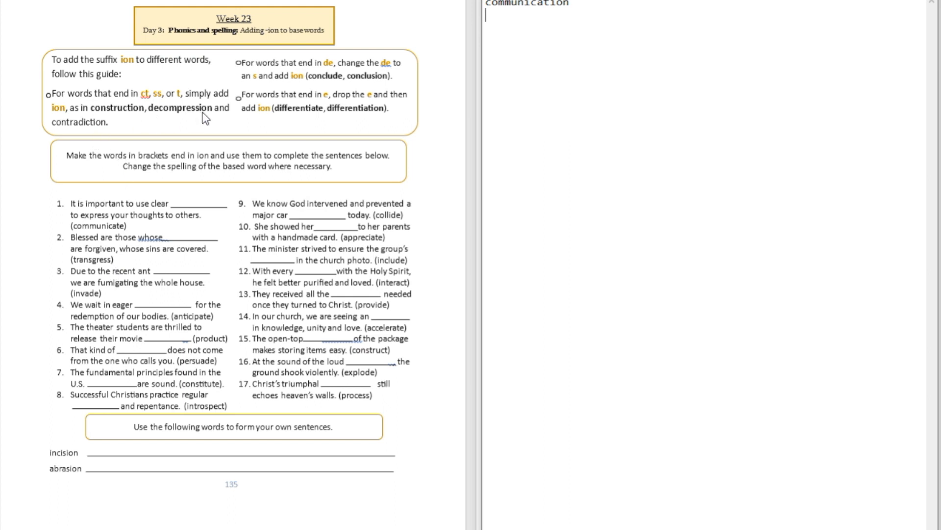
type("transgression")
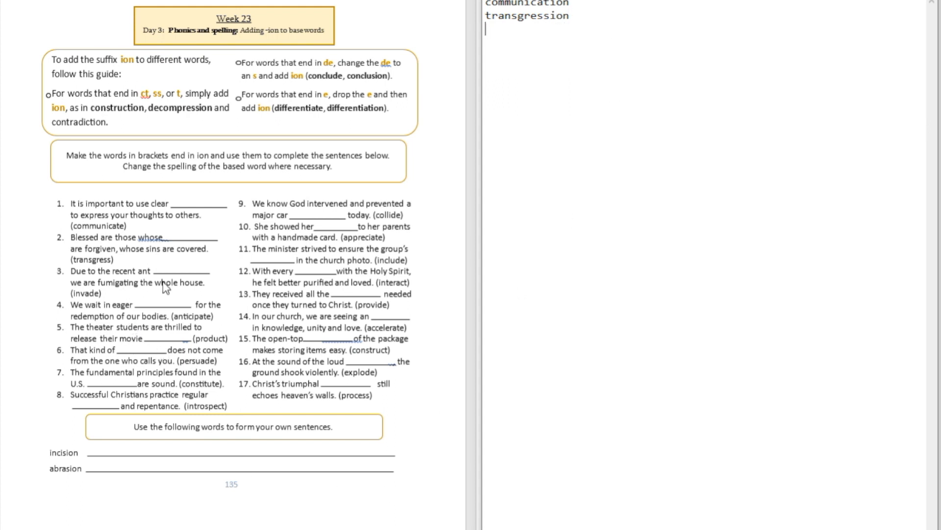
mouse_move(214, 283)
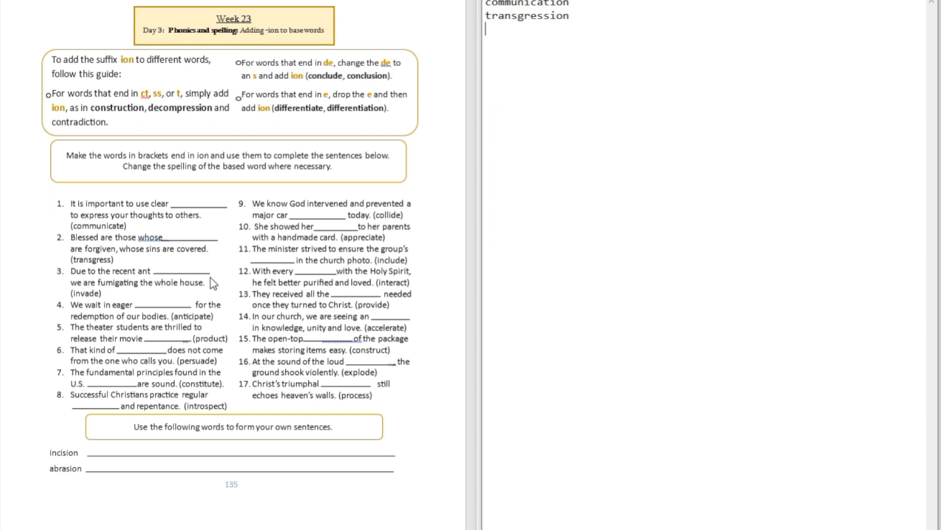
mouse_move(122, 292)
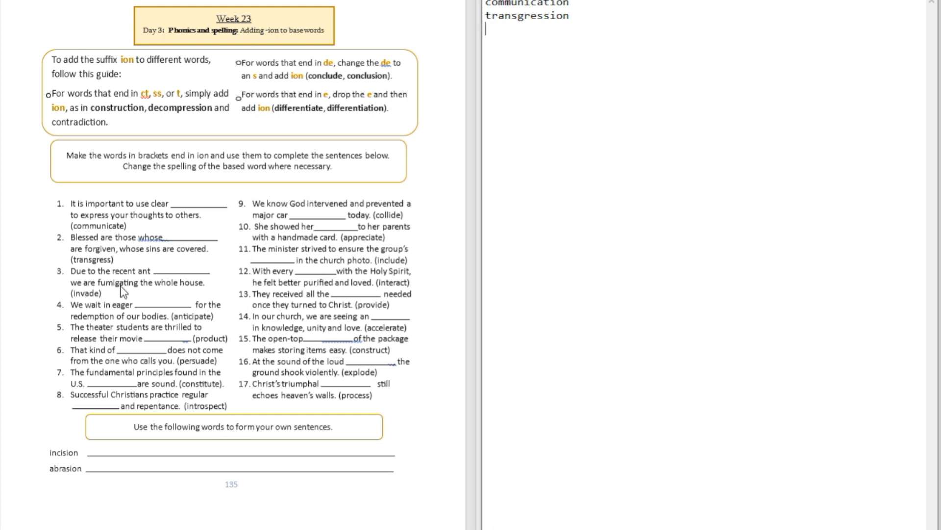
mouse_move(183, 295)
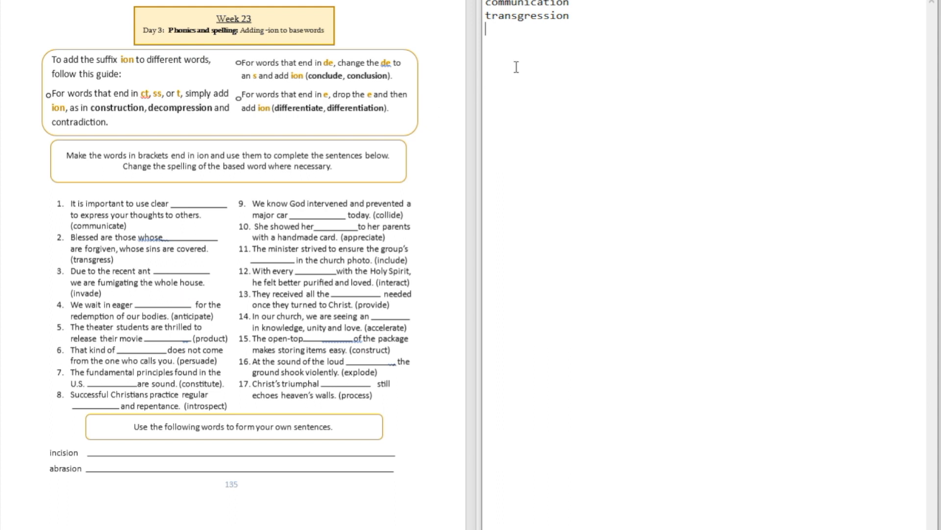
type("invad")
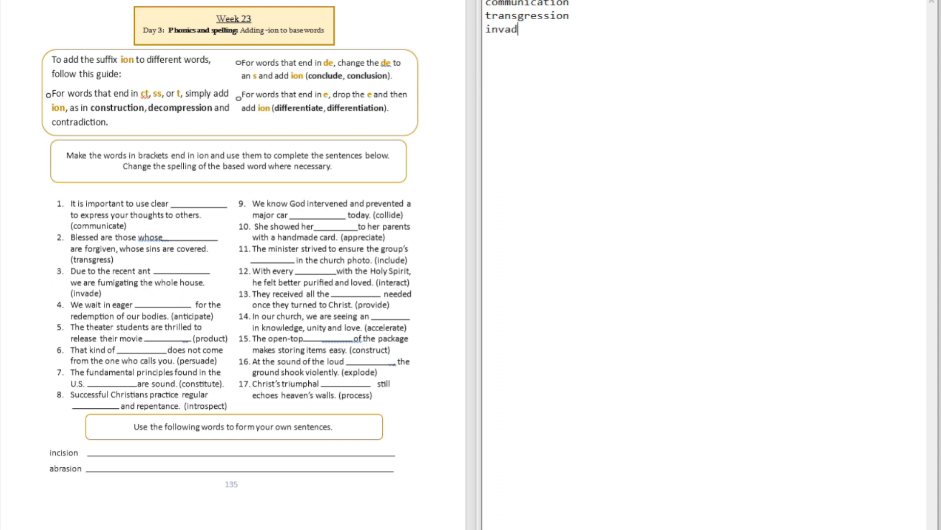
type("sion")
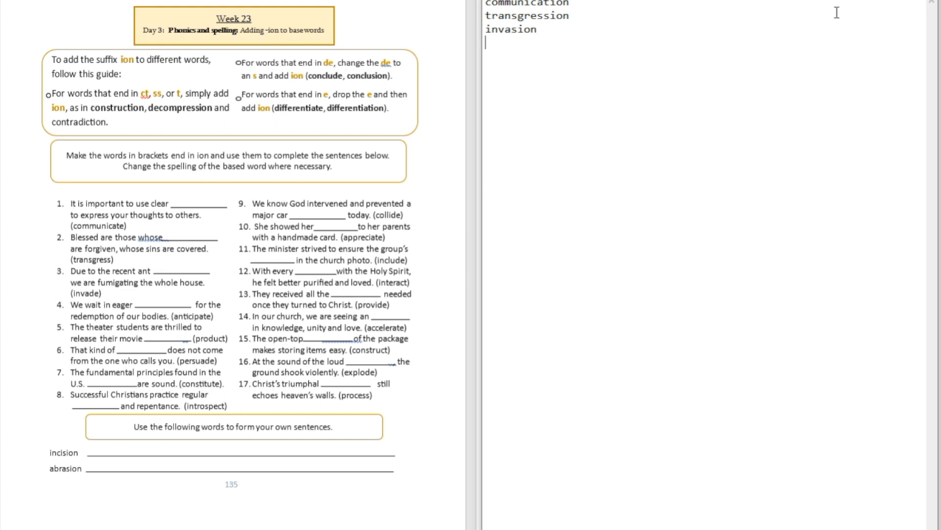
mouse_move(119, 324)
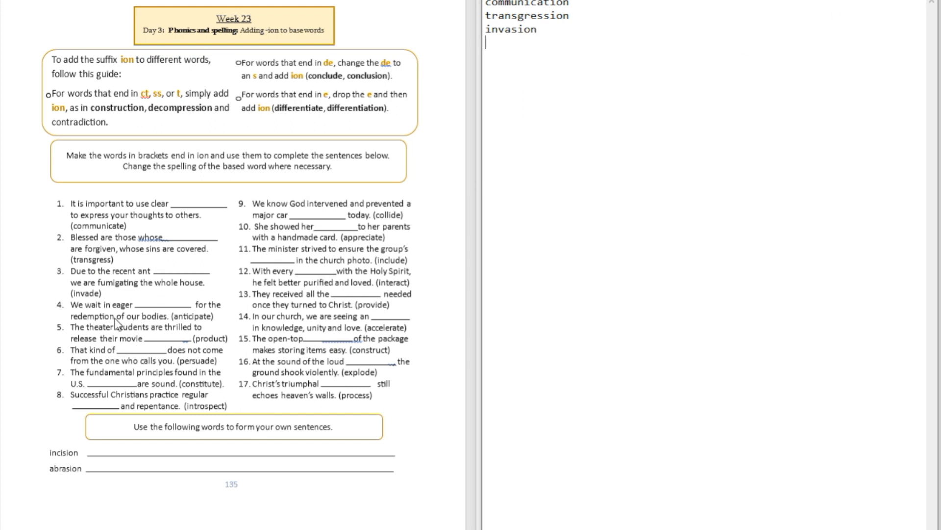
mouse_move(137, 330)
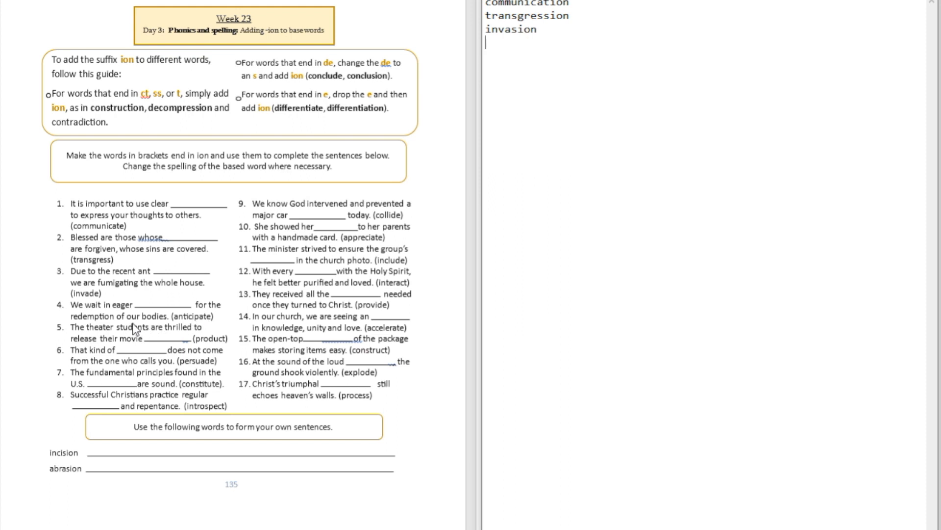
mouse_move(371, 305)
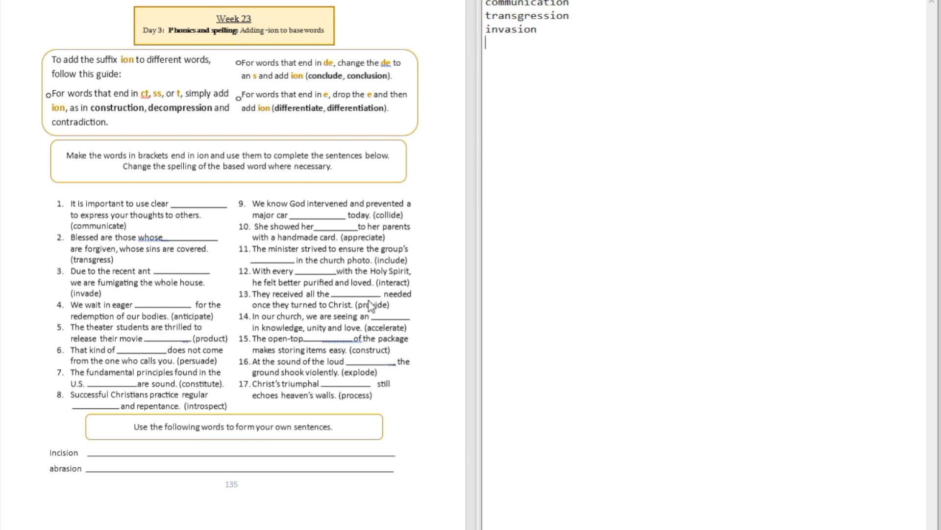
type("anticipation")
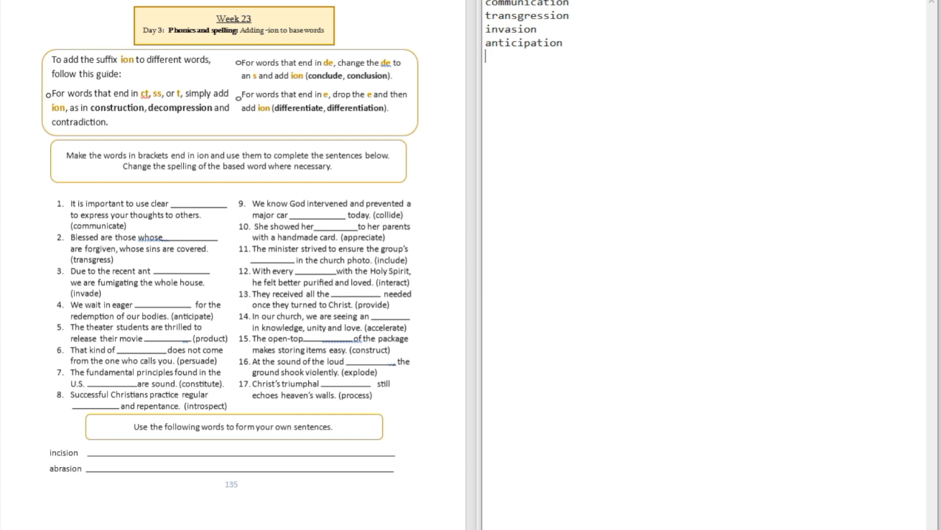
mouse_move(212, 326)
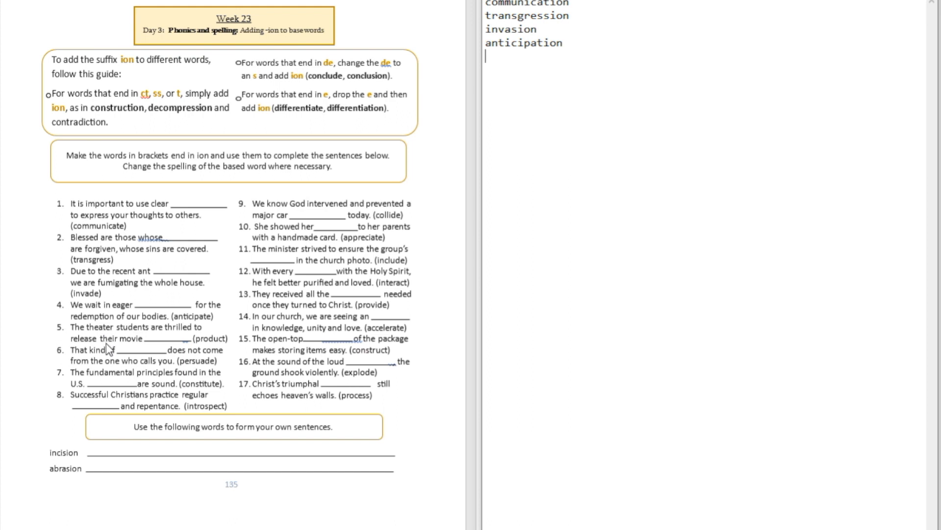
mouse_move(201, 346)
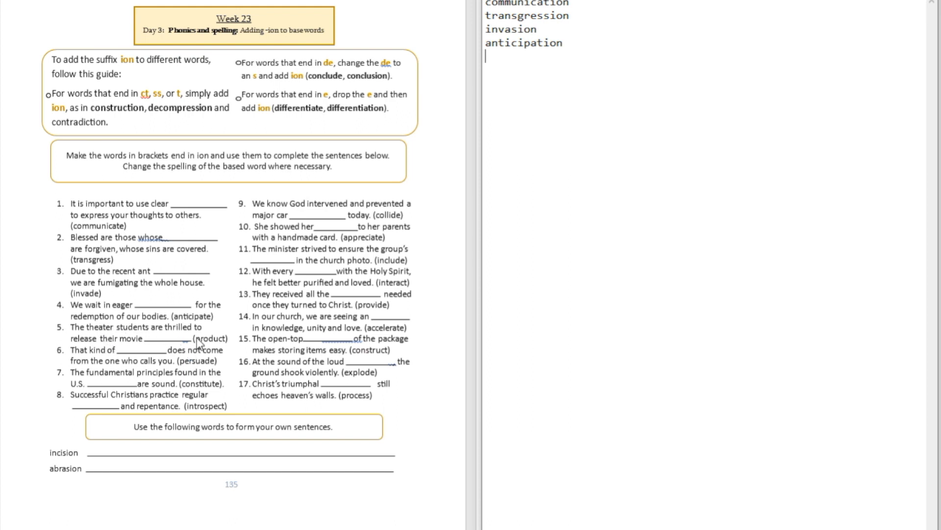
mouse_move(164, 351)
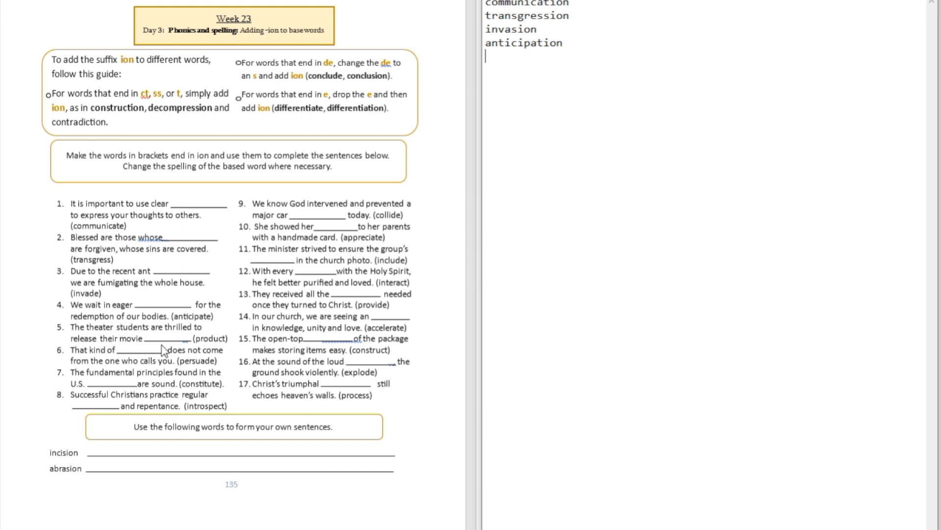
mouse_move(573, 100)
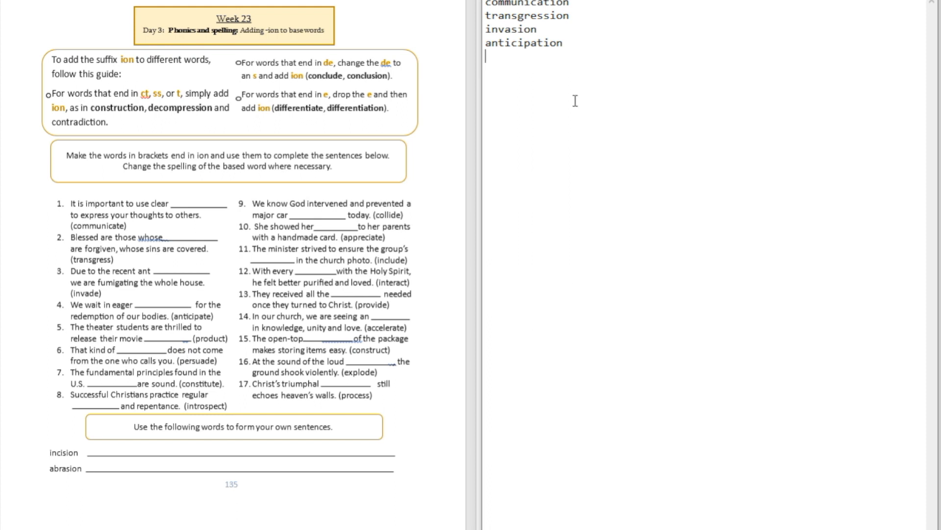
type("prodc")
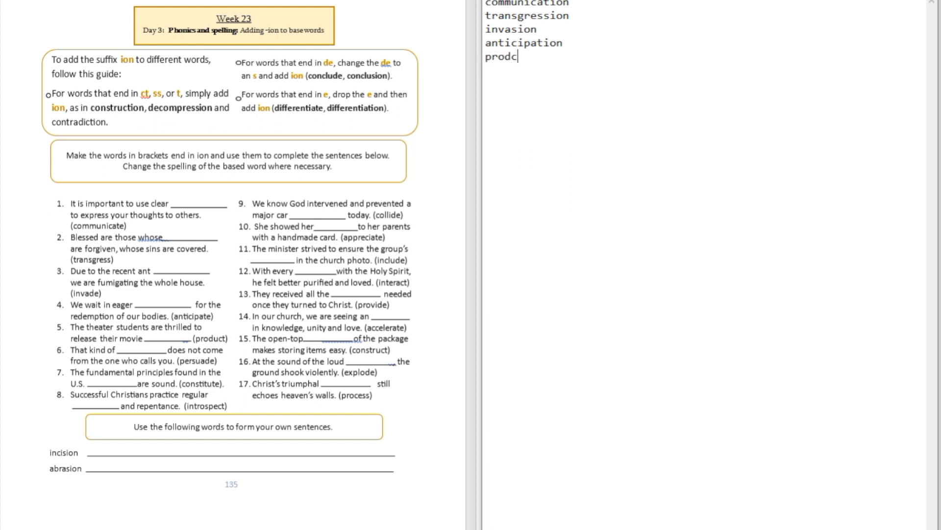
Step: Finish production, add persuasion and constitution on new lines, then begin introspection
type("uction")
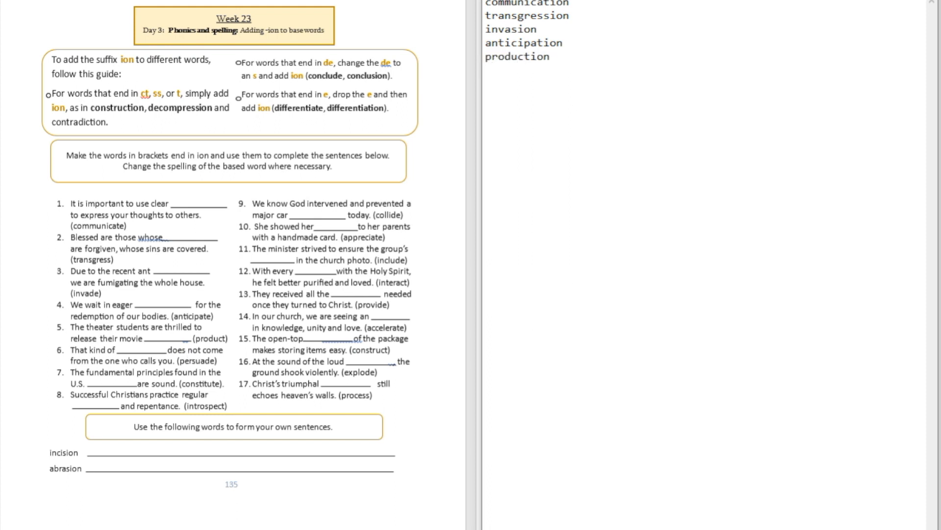
mouse_move(122, 374)
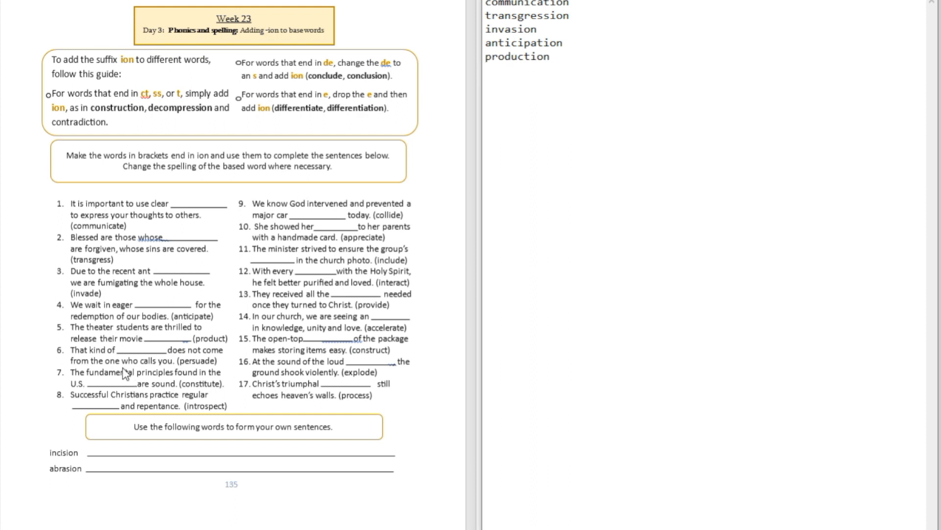
mouse_move(168, 376)
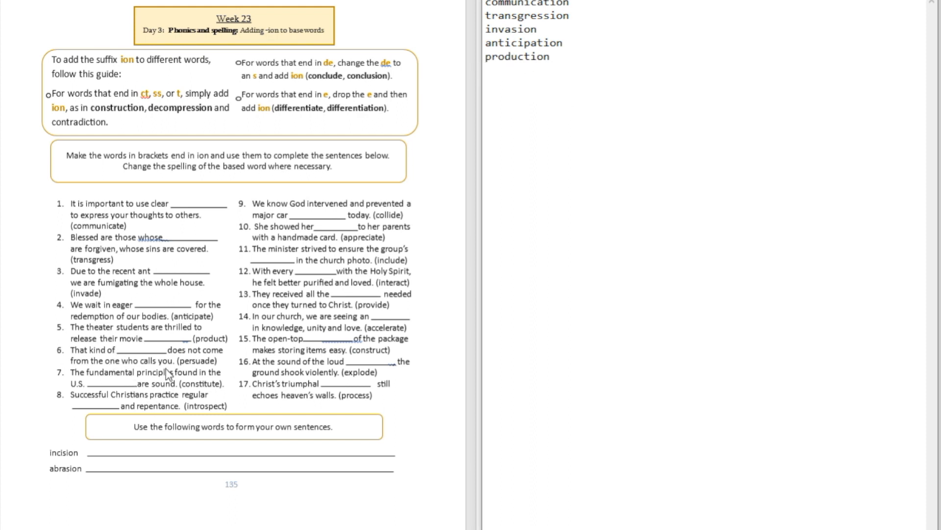
left_click(485, 70)
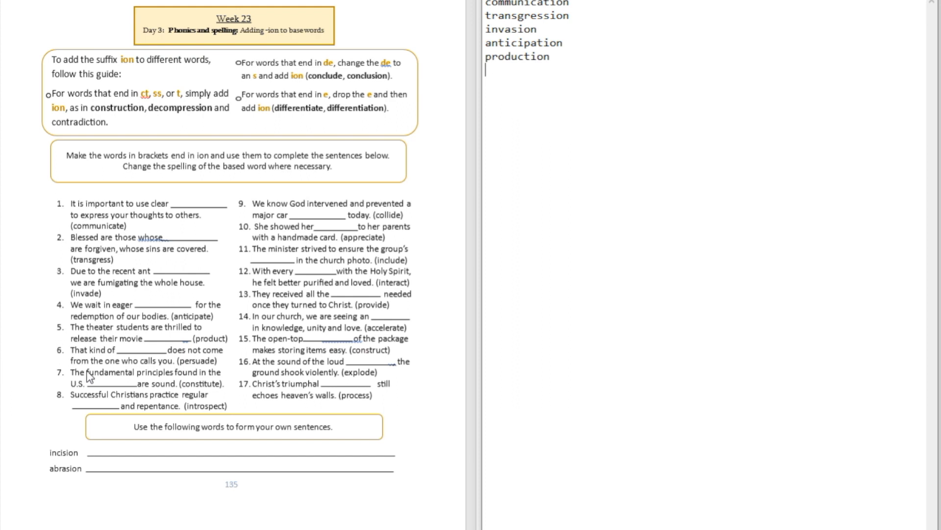
mouse_move(148, 373)
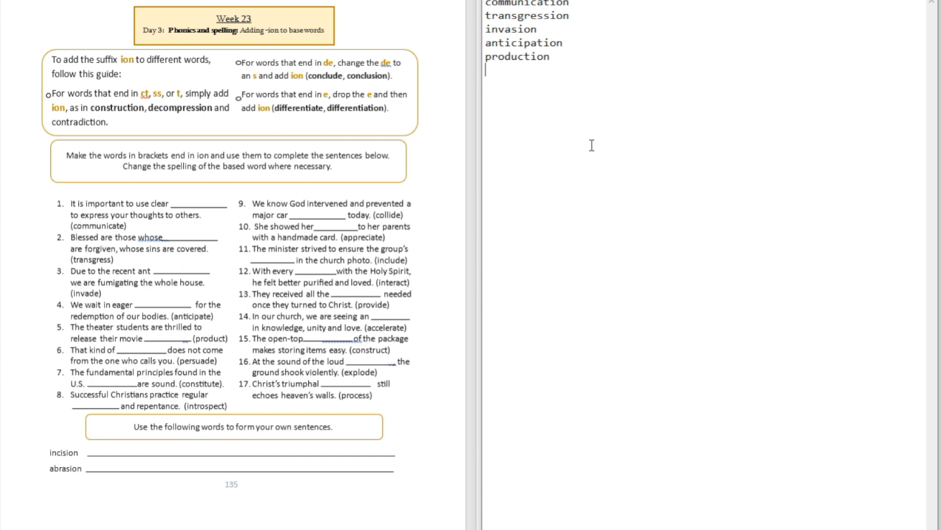
type("persuat")
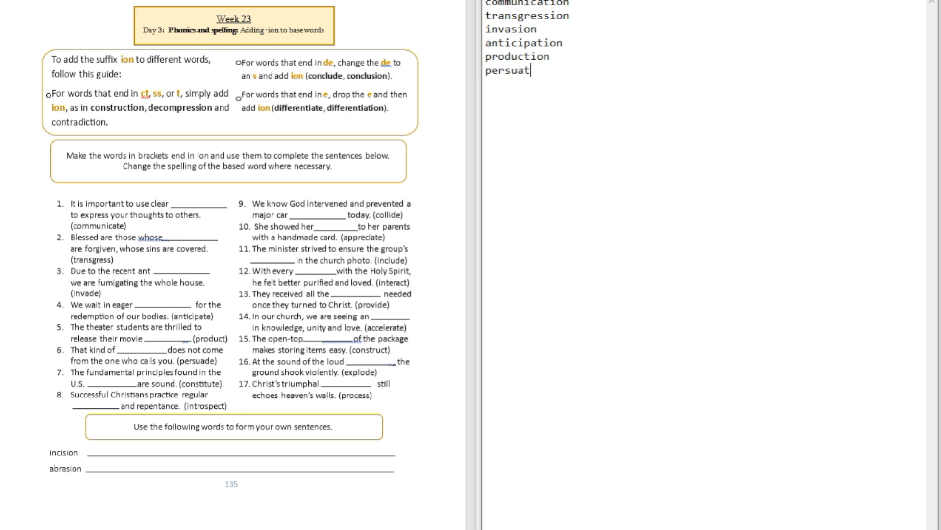
type("sion")
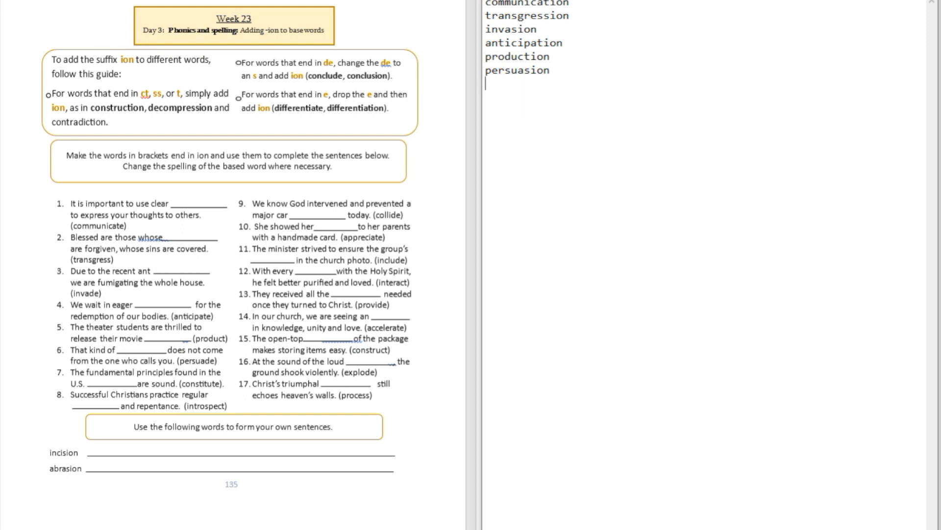
mouse_move(114, 391)
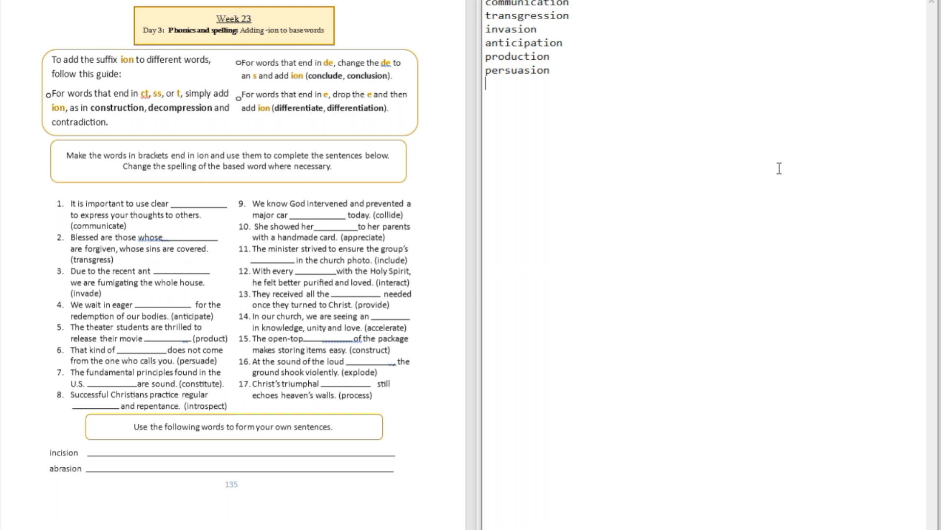
type("const")
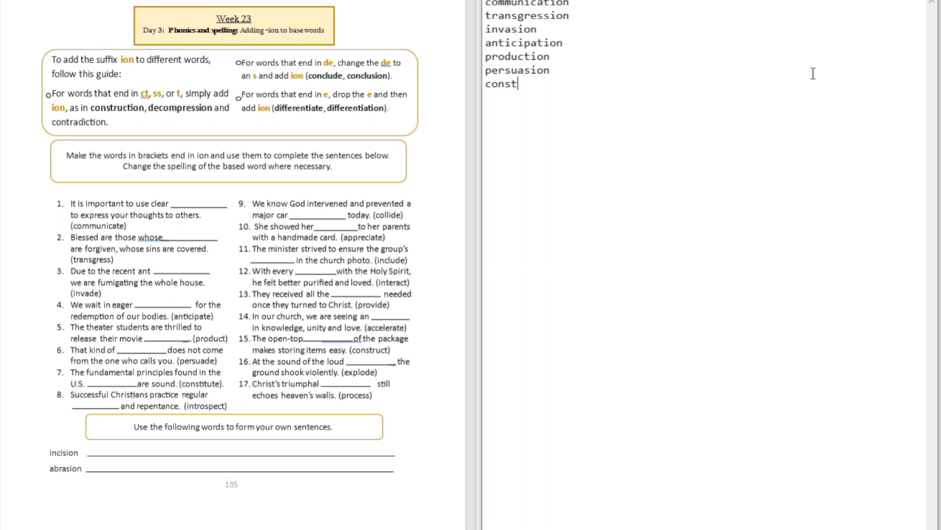
type("itution")
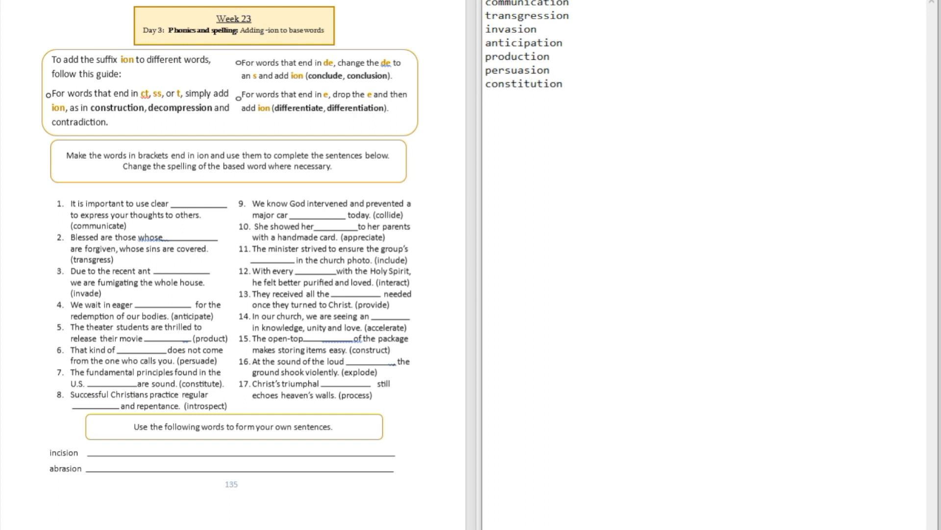
mouse_move(82, 461)
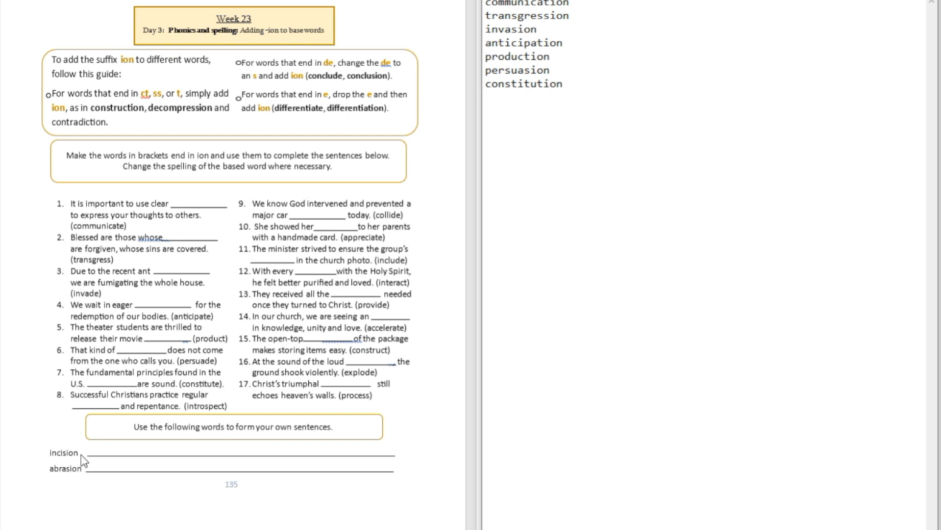
mouse_move(107, 425)
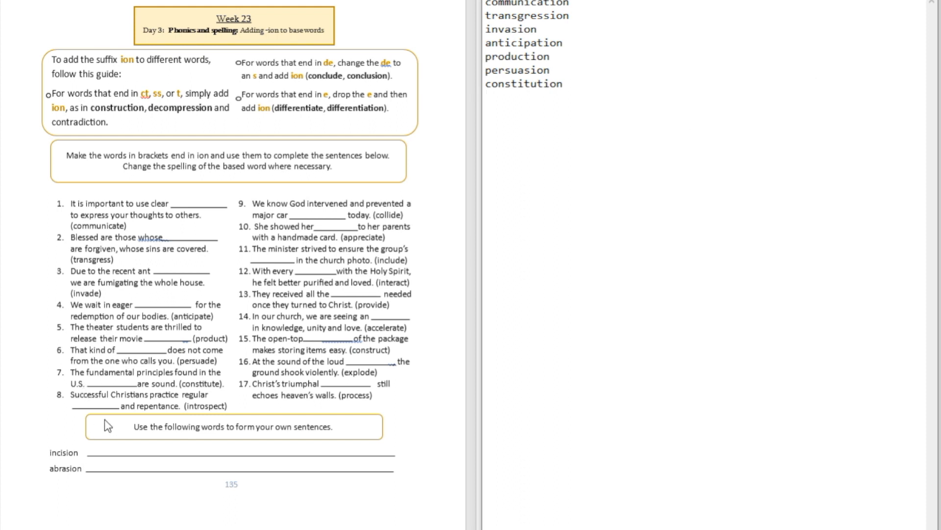
left_click(486, 98)
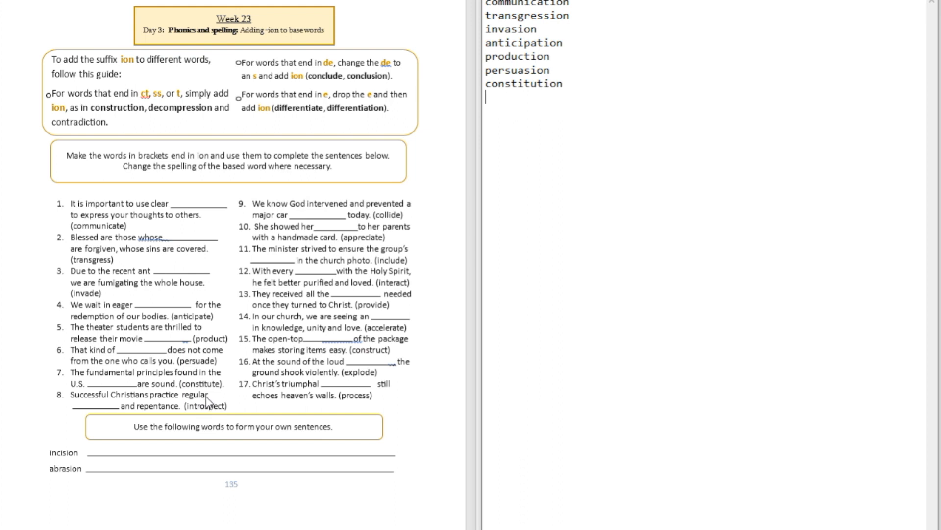
mouse_move(170, 414)
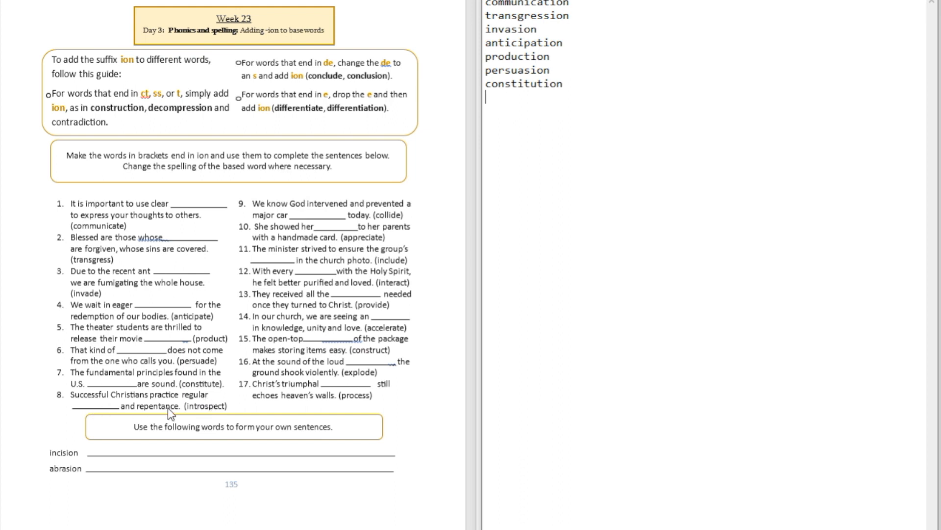
mouse_move(686, 143)
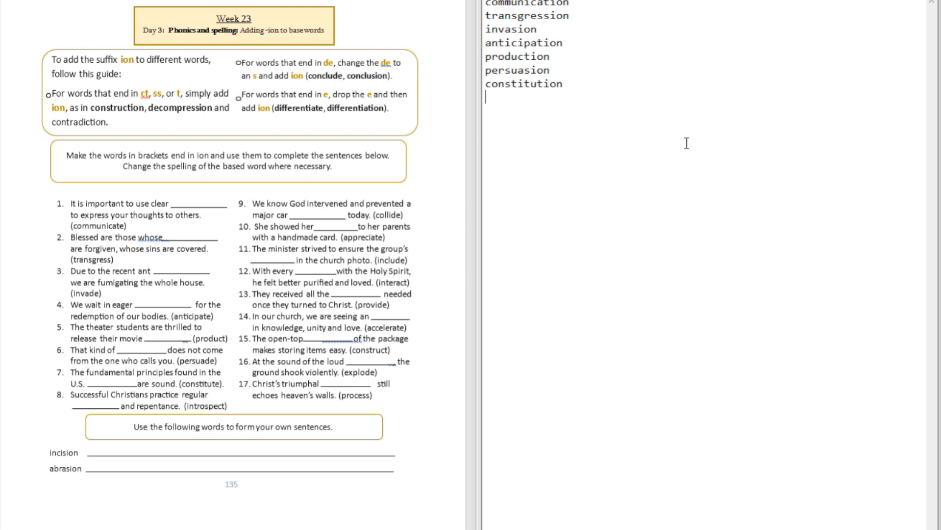
type("introsp")
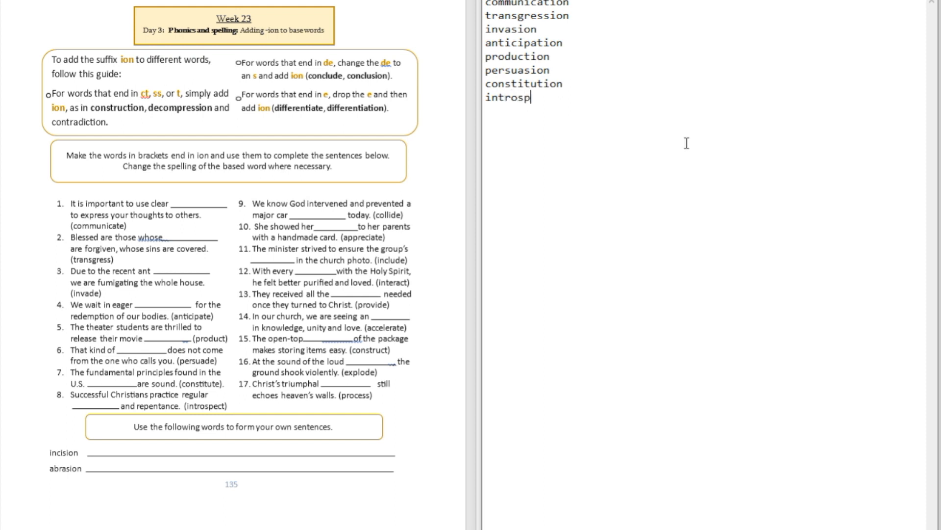
Step: Finish introspection, then add collision, appreciation, inclusion and interaction one per line
type("ection")
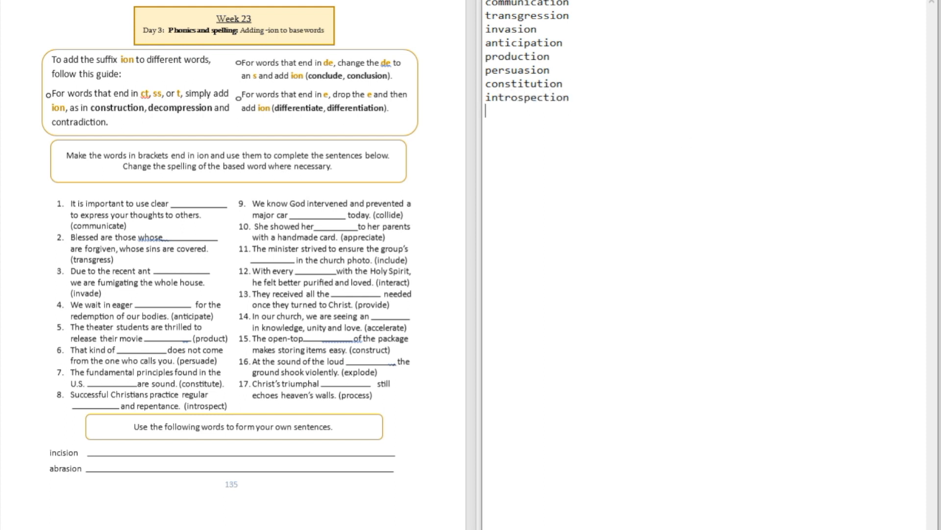
mouse_move(416, 157)
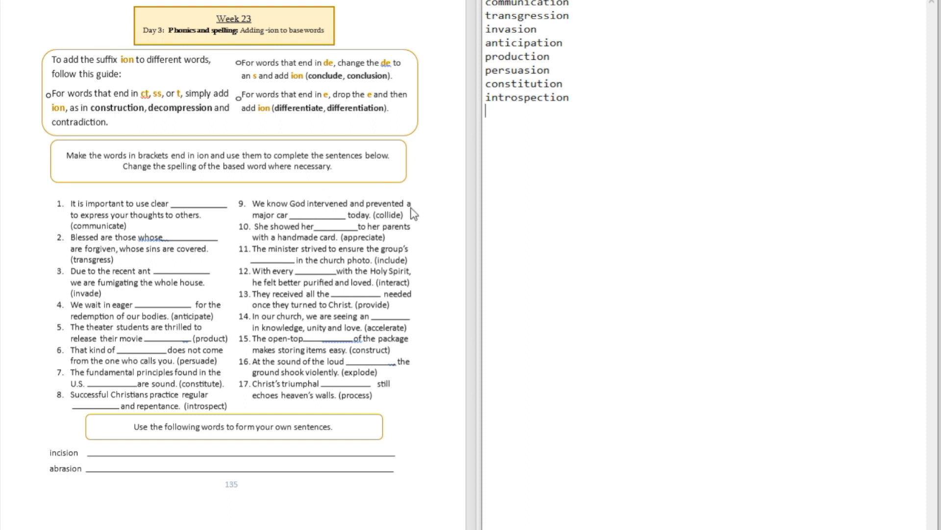
mouse_move(277, 227)
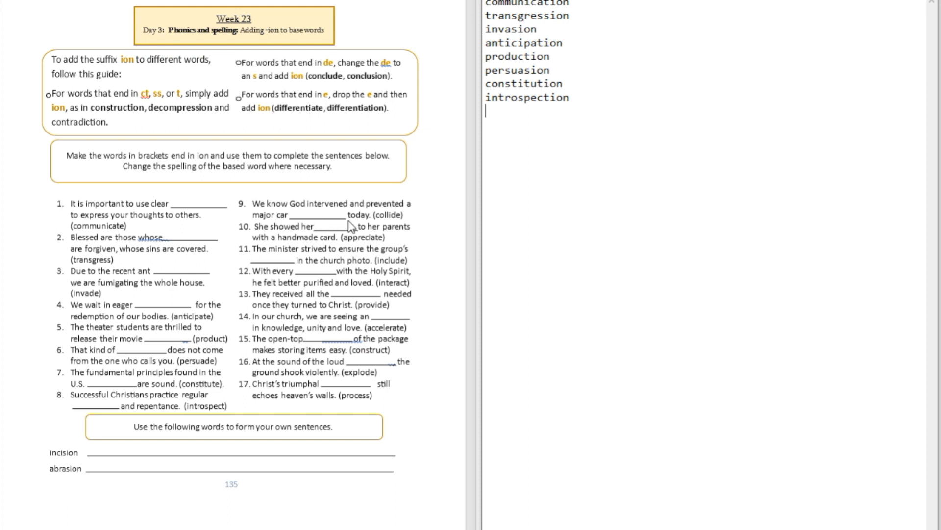
mouse_move(605, 120)
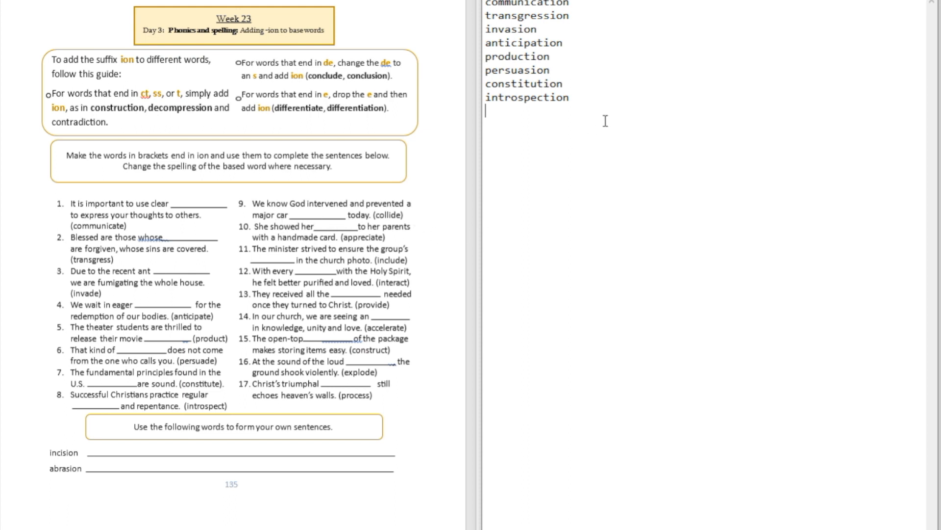
type("colli")
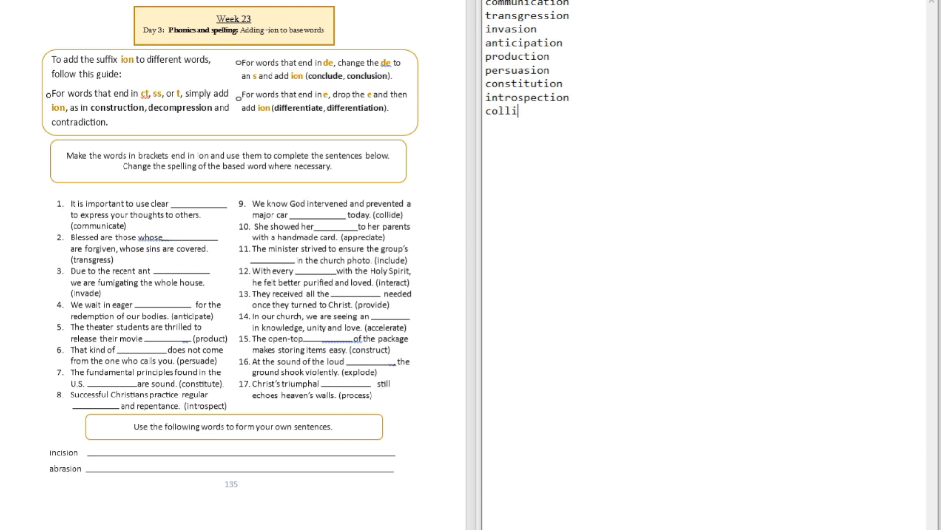
type("sion")
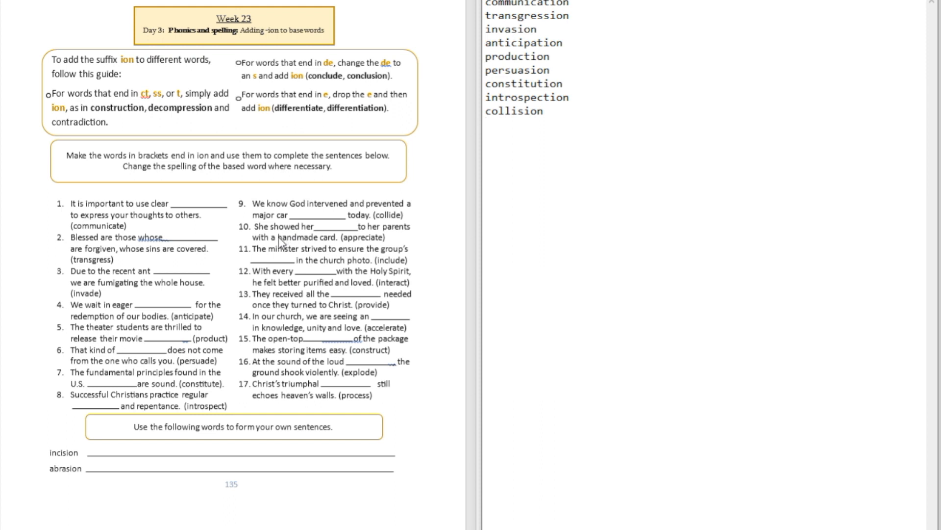
left_click(486, 124)
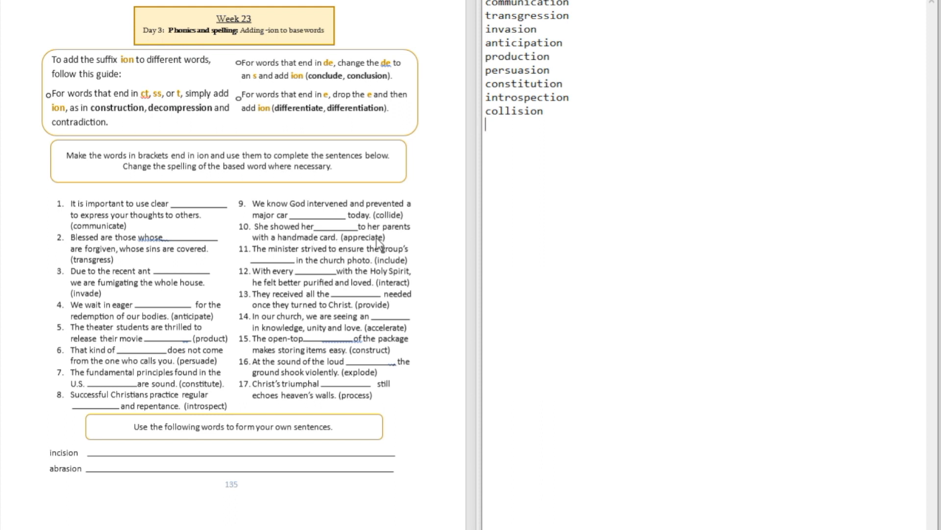
mouse_move(378, 244)
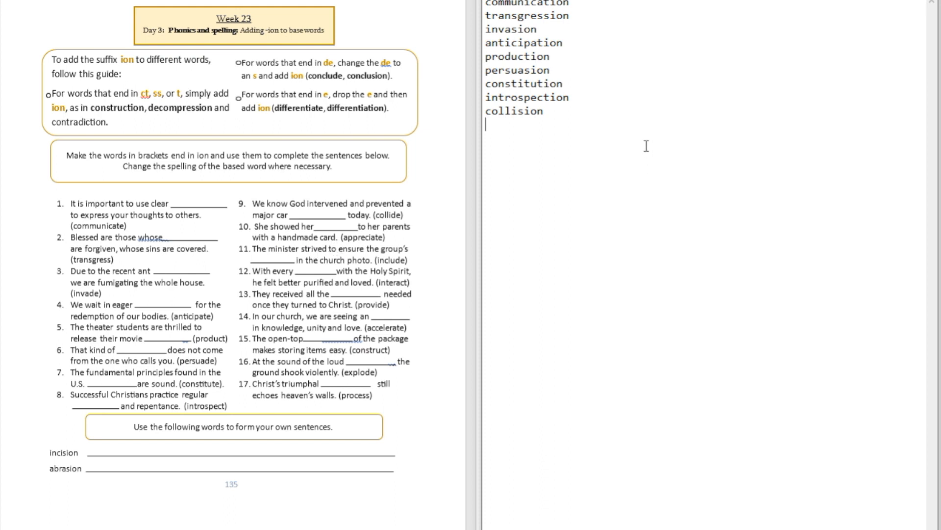
type("appreci")
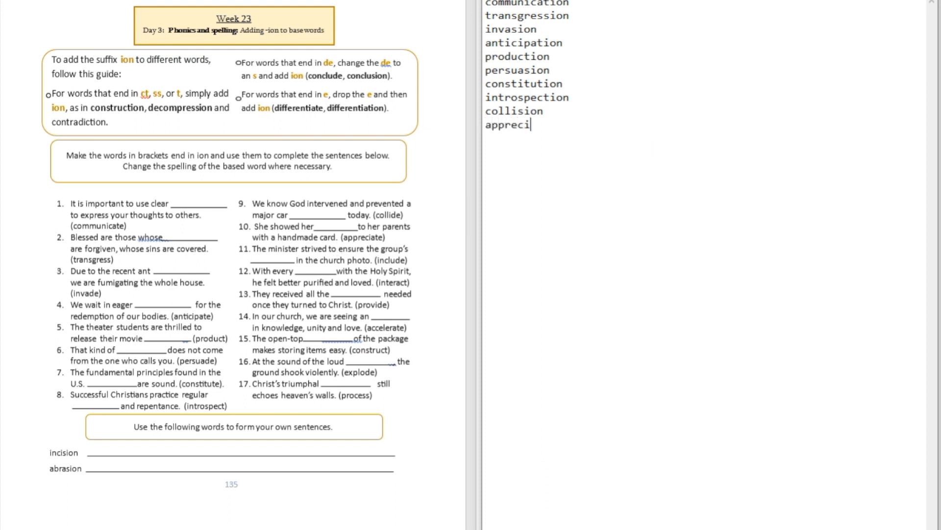
type("ation")
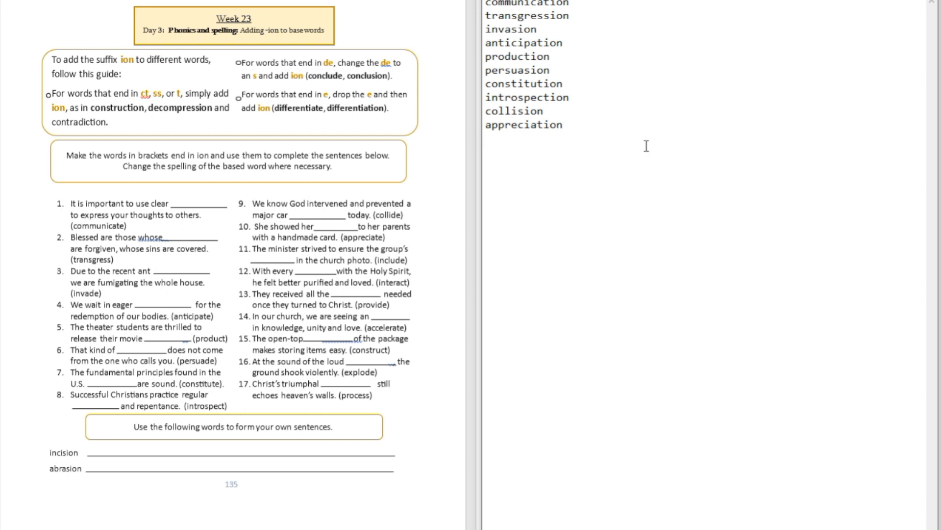
mouse_move(277, 251)
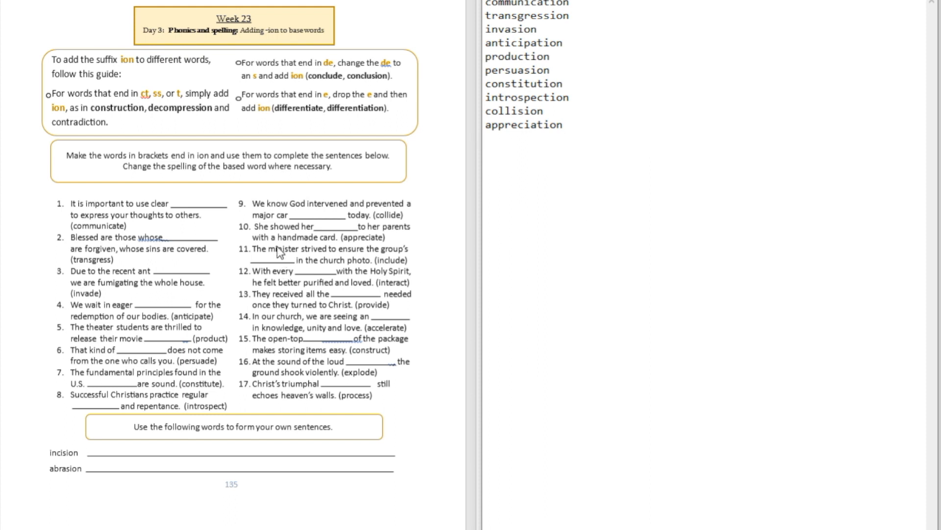
mouse_move(325, 261)
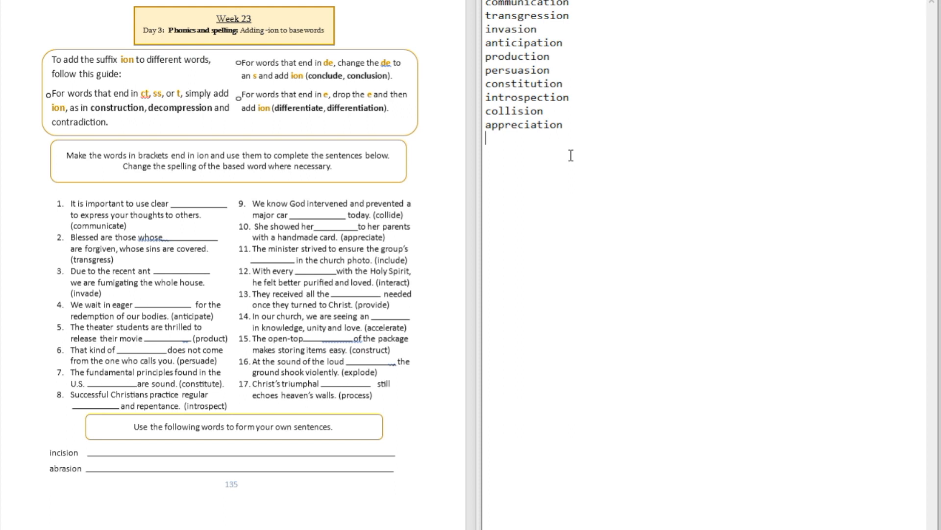
type("in")
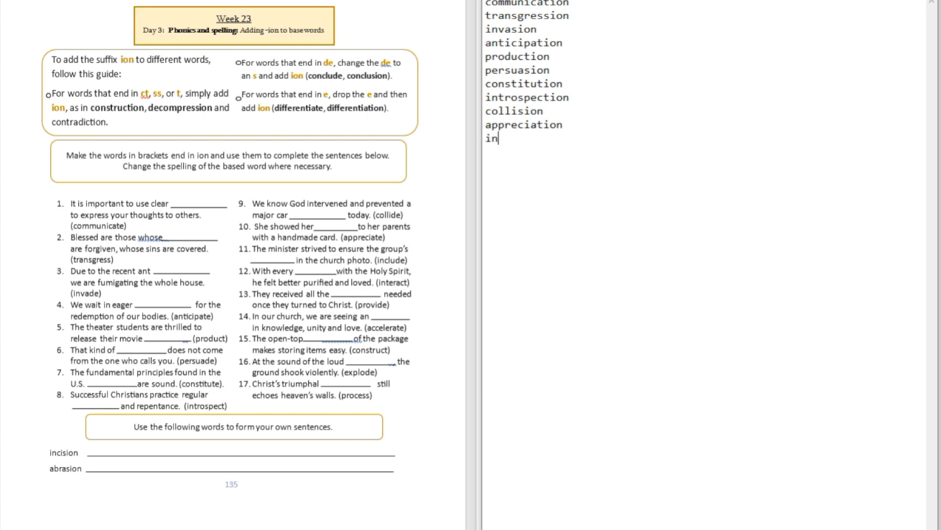
type("clusion")
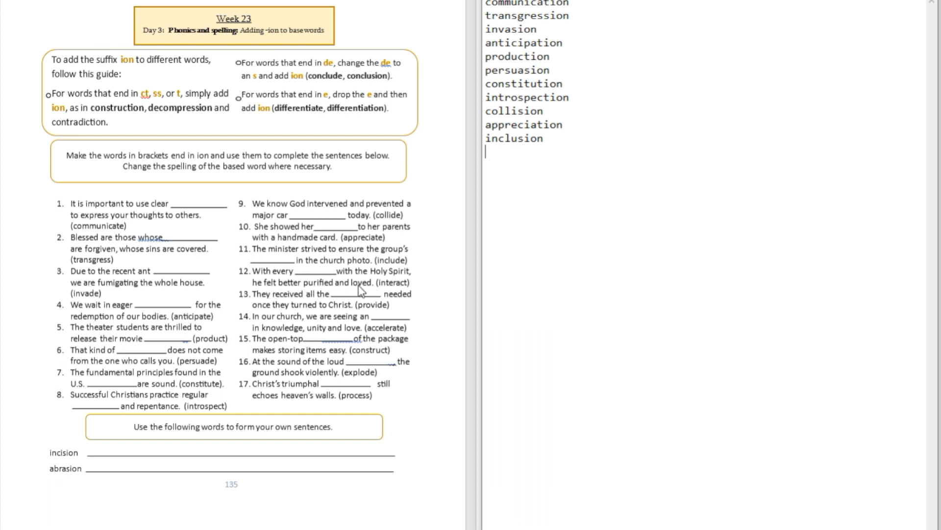
mouse_move(587, 173)
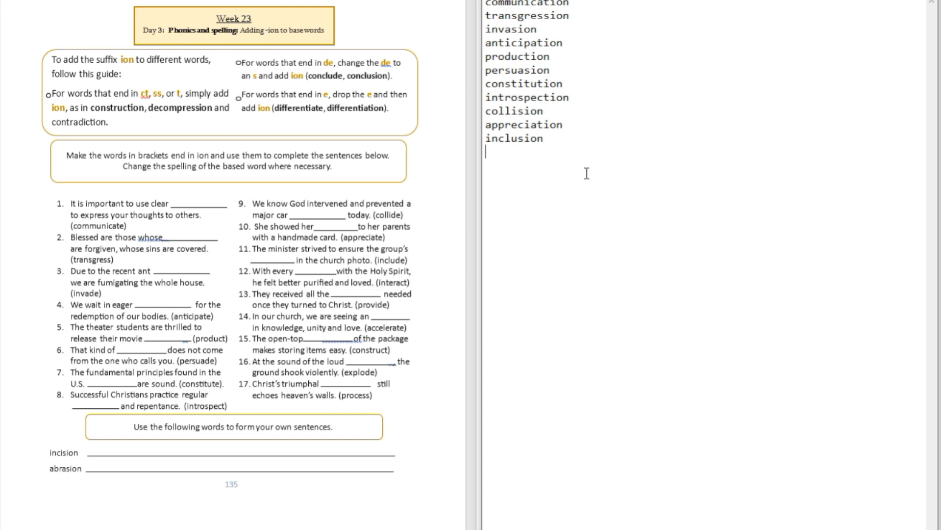
type("interaction")
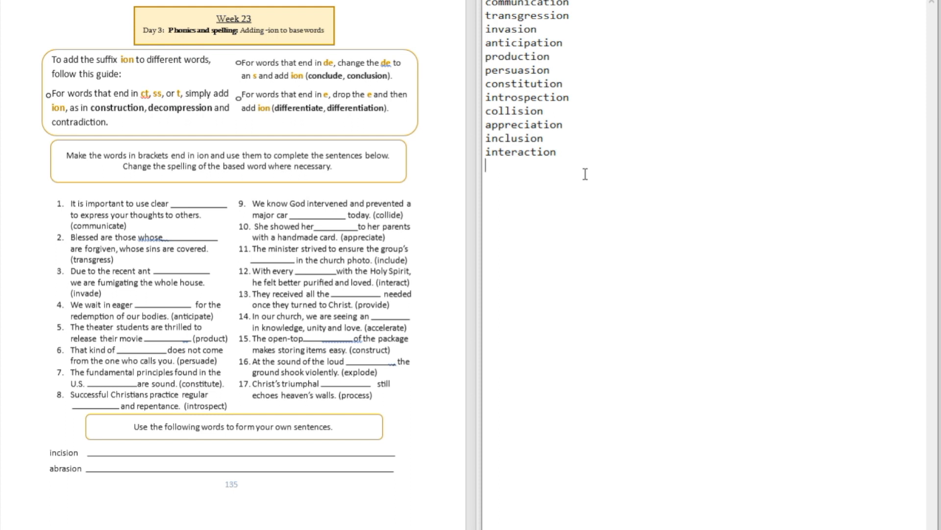
mouse_move(582, 173)
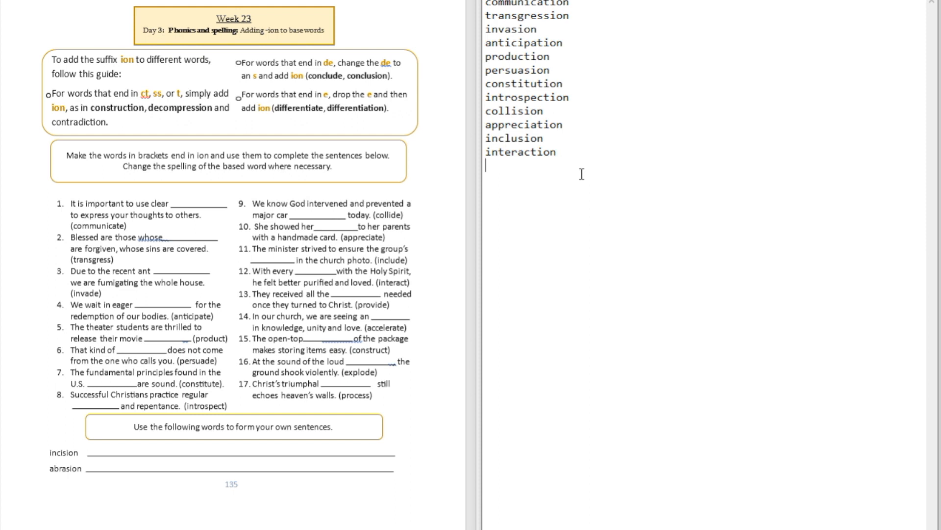
mouse_move(443, 246)
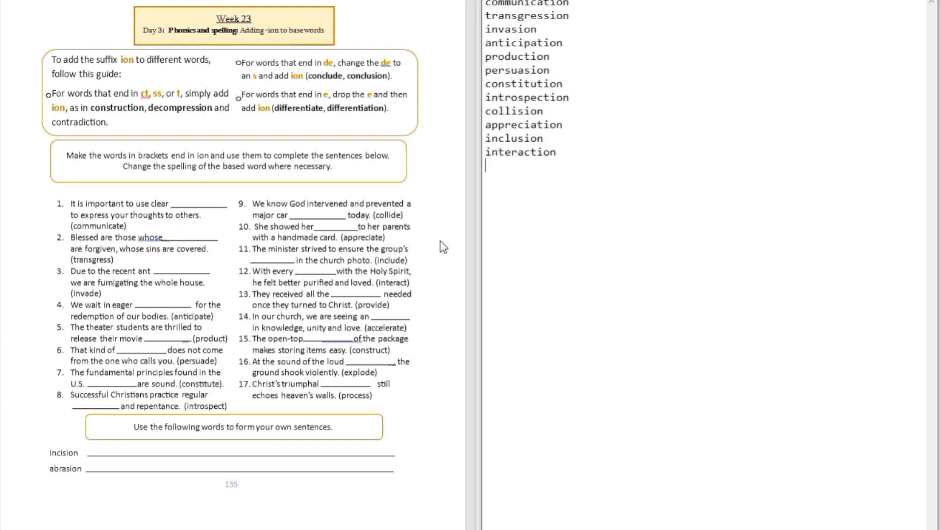
mouse_move(351, 289)
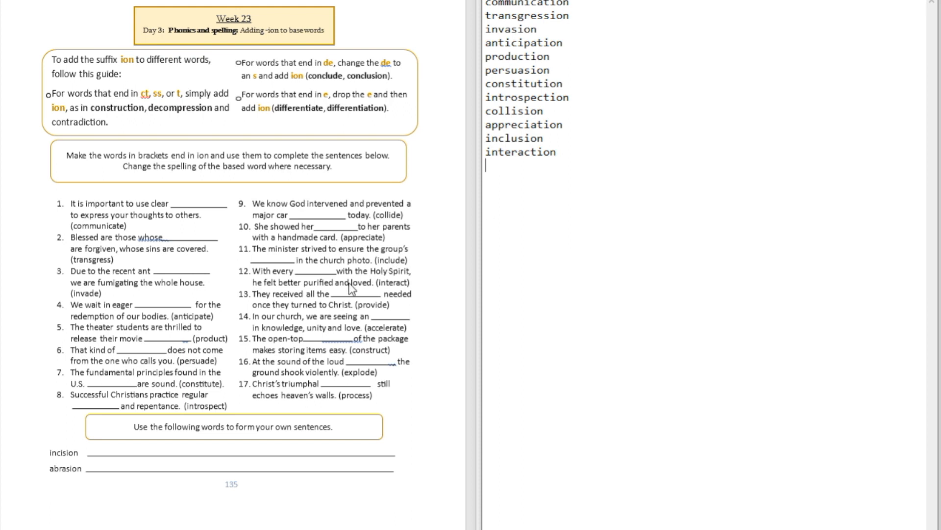
mouse_move(373, 283)
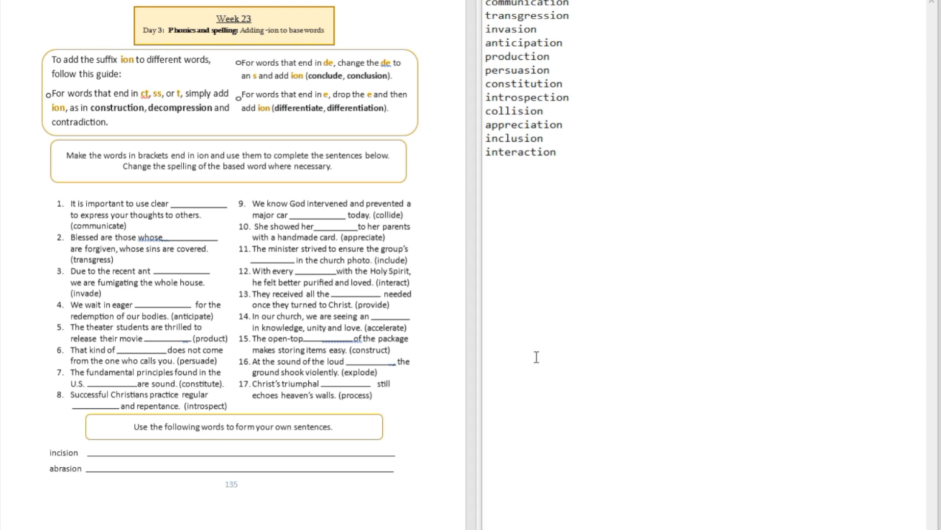
mouse_move(536, 332)
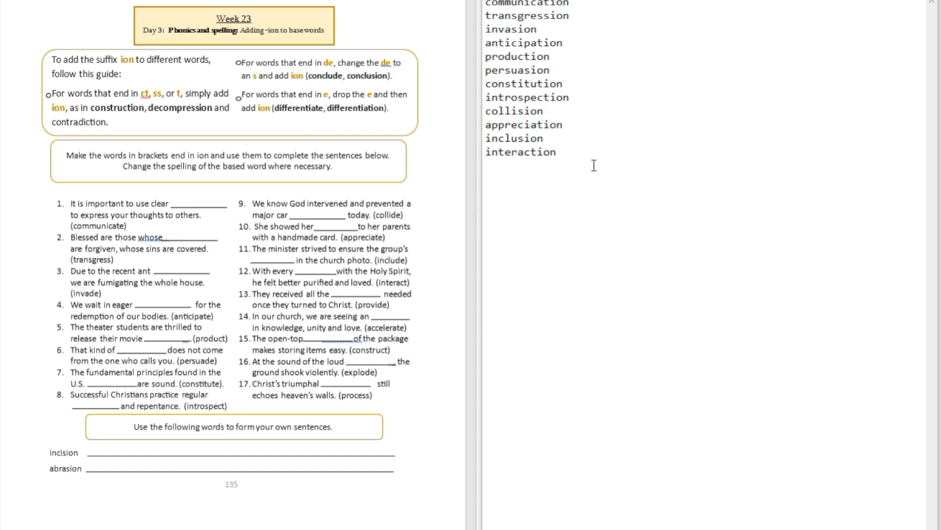
Step: Add provision, acceleration and construction as the next three answer lines
type("prov")
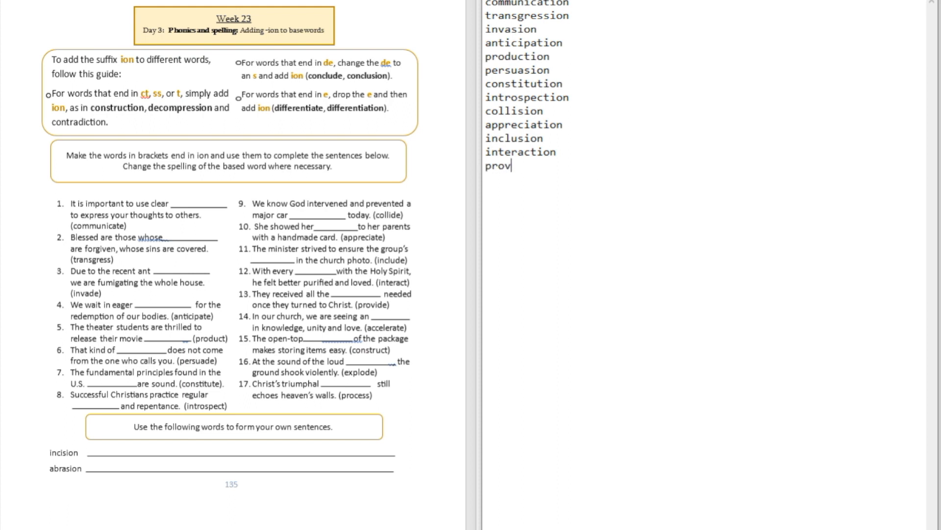
type("ision")
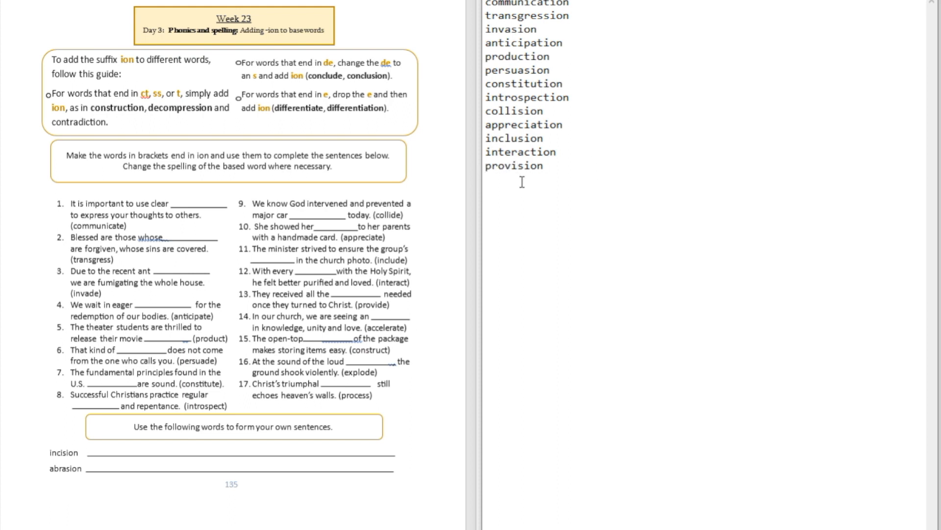
mouse_move(531, 287)
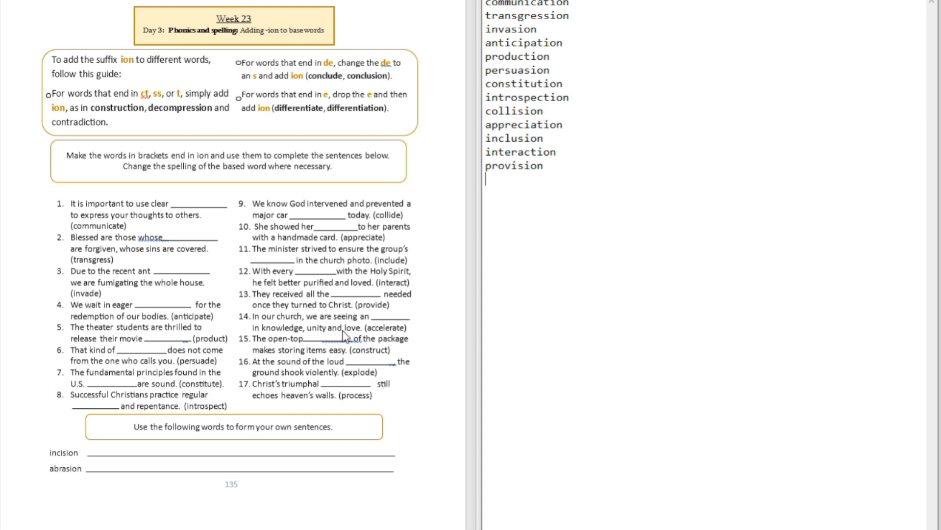
type("acceleration")
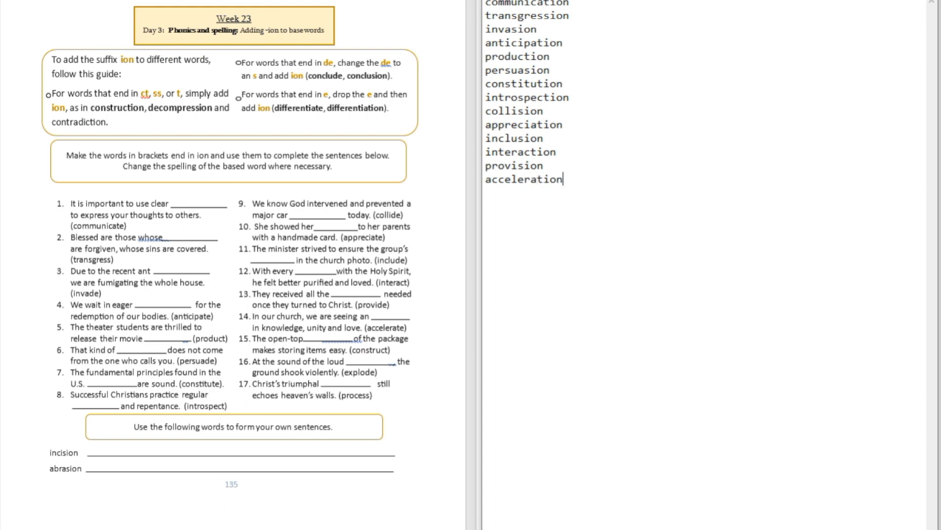
mouse_move(441, 301)
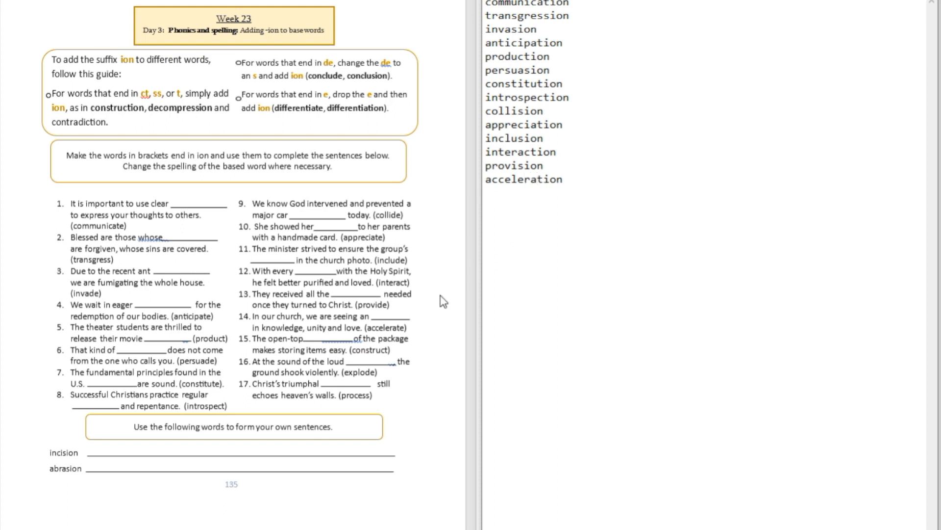
mouse_move(405, 337)
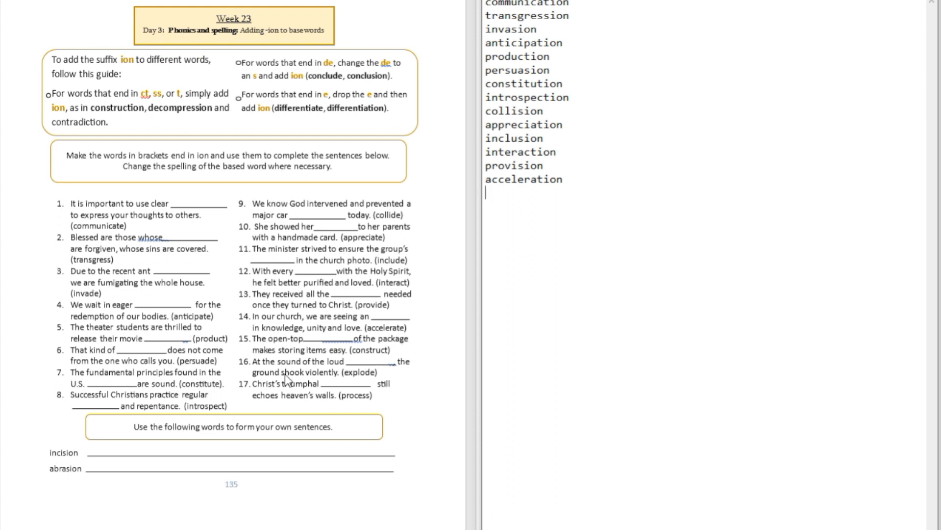
mouse_move(295, 350)
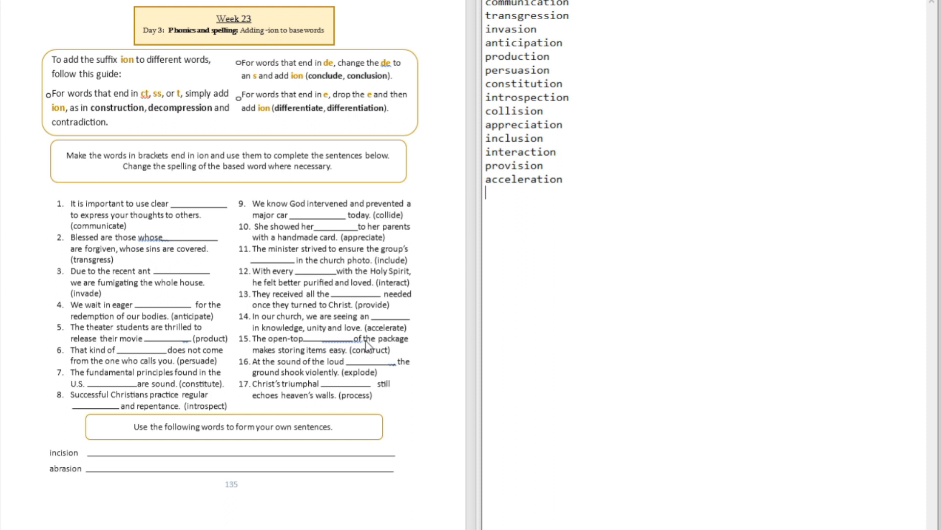
mouse_move(317, 367)
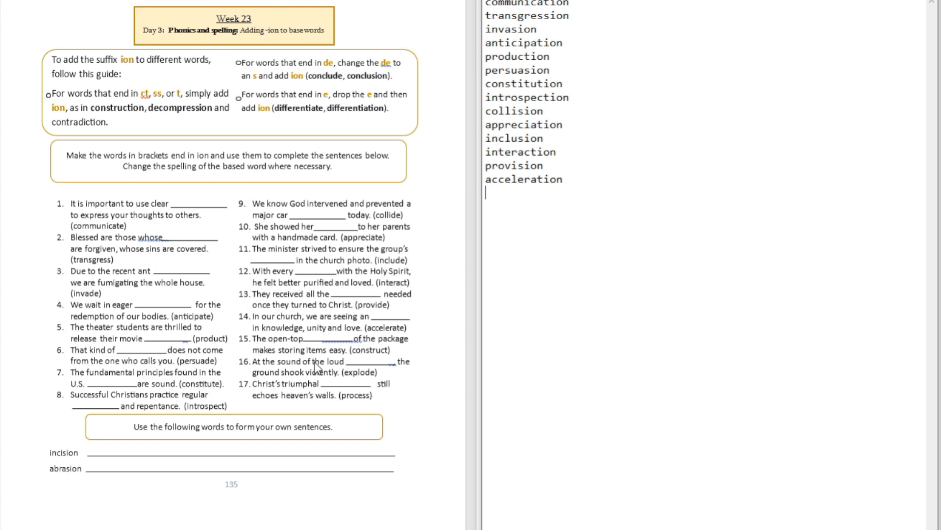
mouse_move(532, 244)
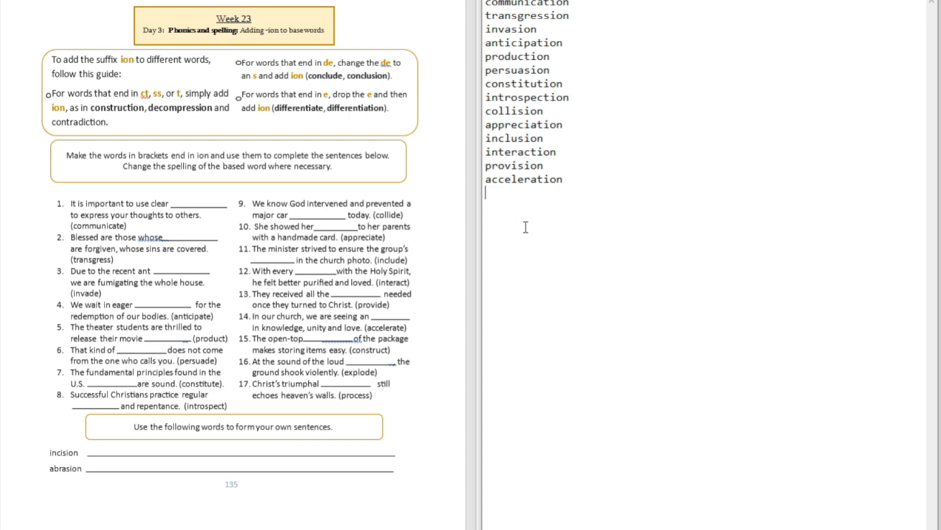
type("constr")
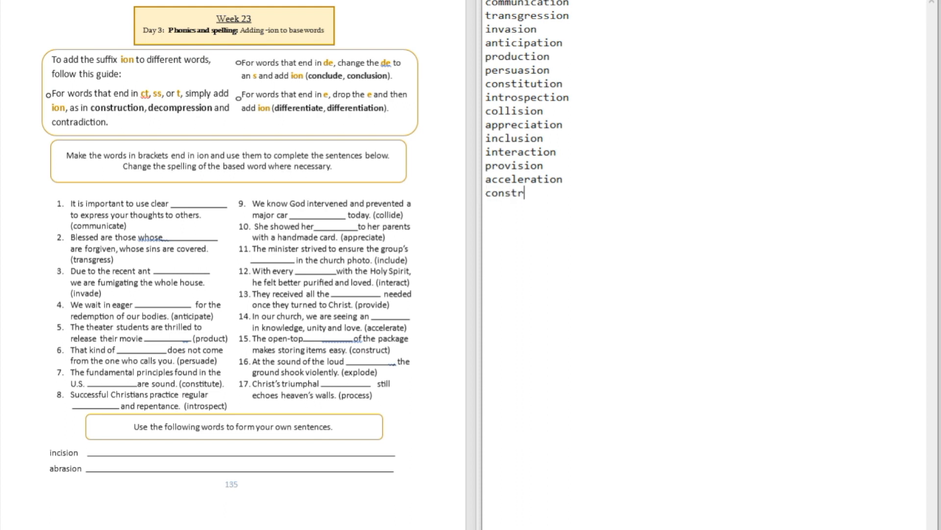
type("uction")
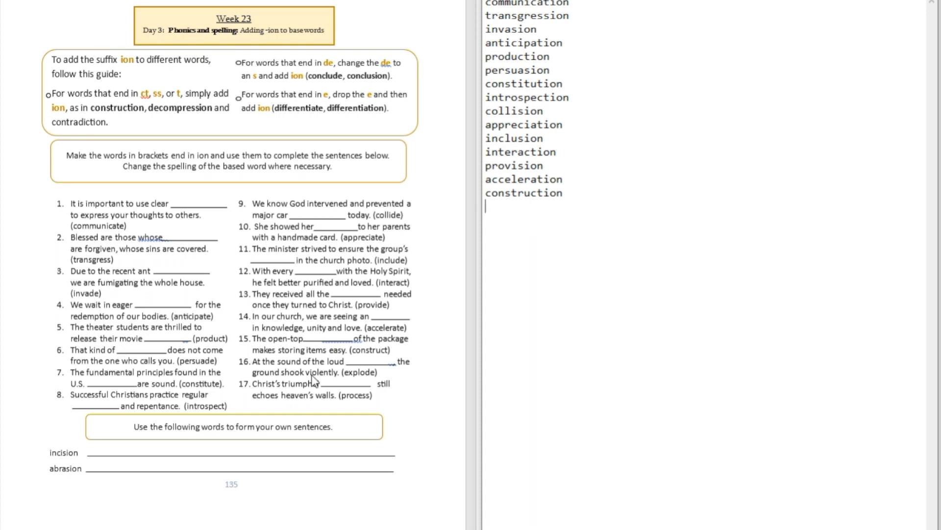
mouse_move(340, 369)
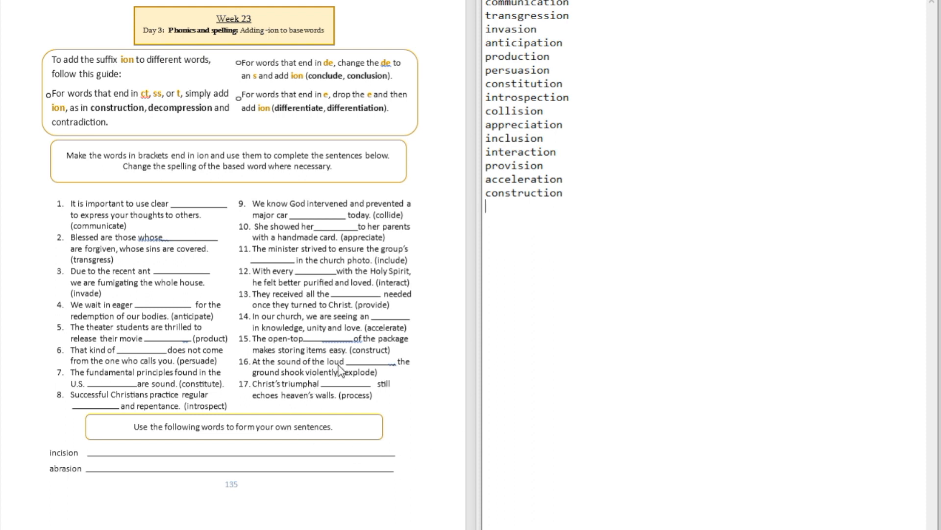
mouse_move(333, 384)
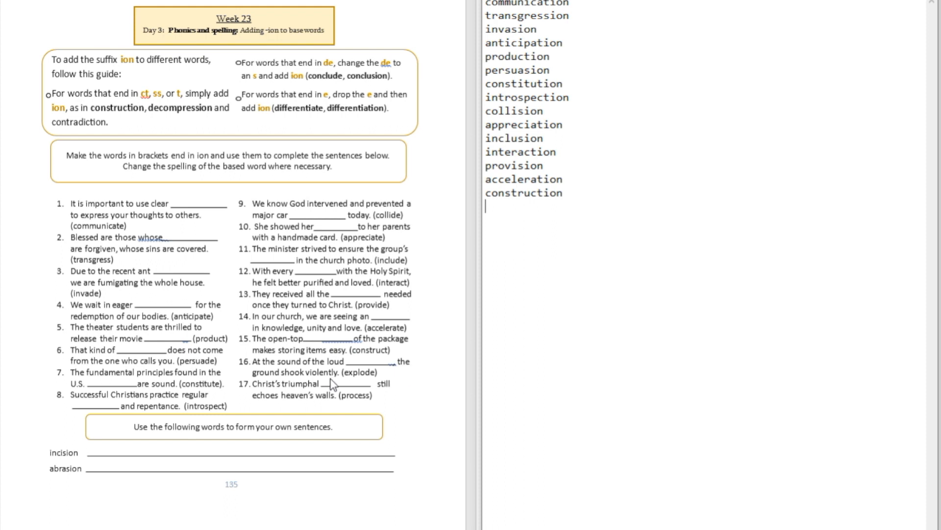
Step: Add explosion and procession as the final two answer lines, completing all seventeen
type("e")
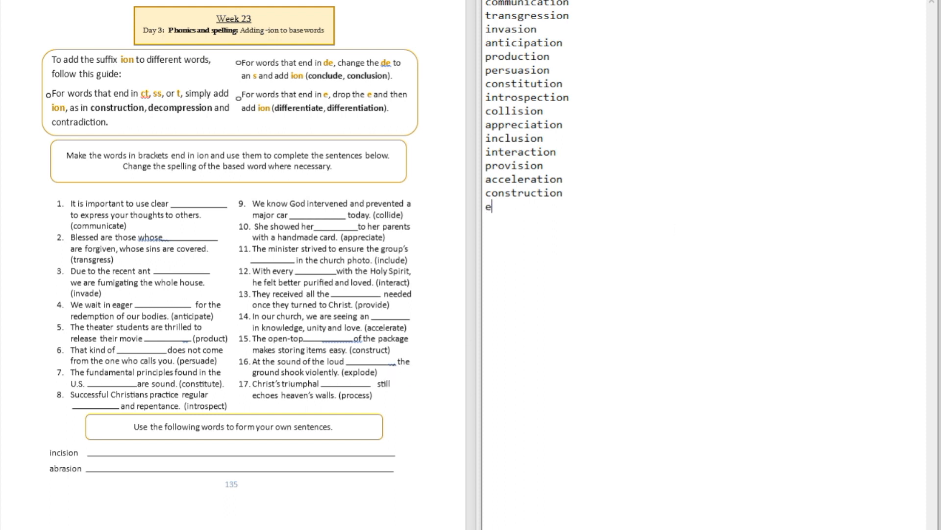
type("xplos")
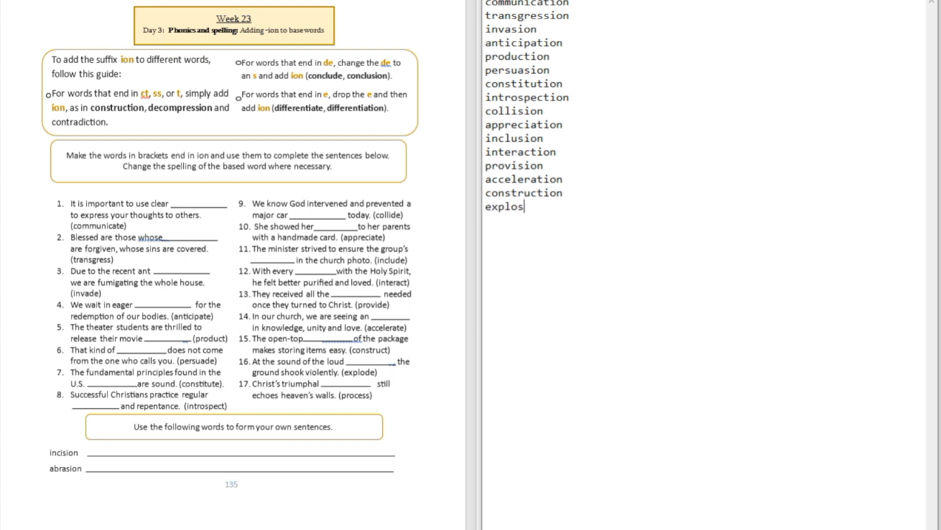
type("ion")
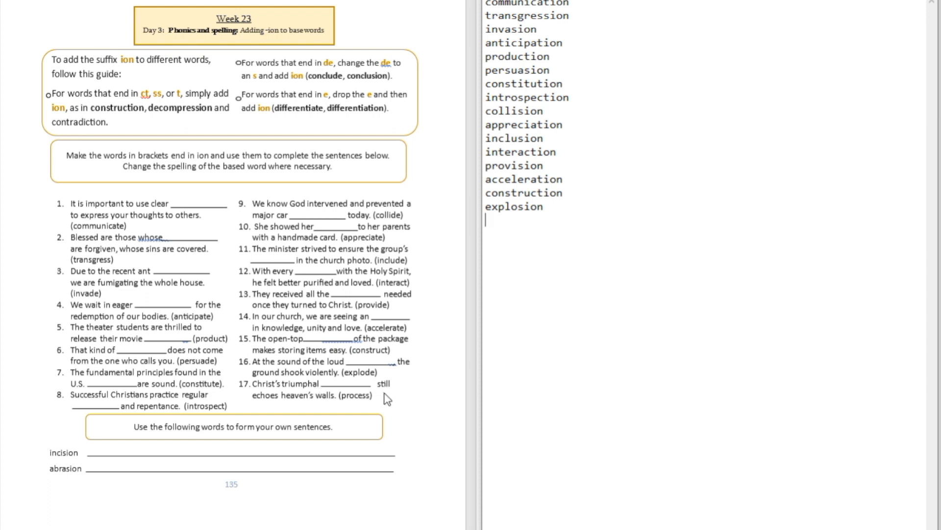
mouse_move(315, 404)
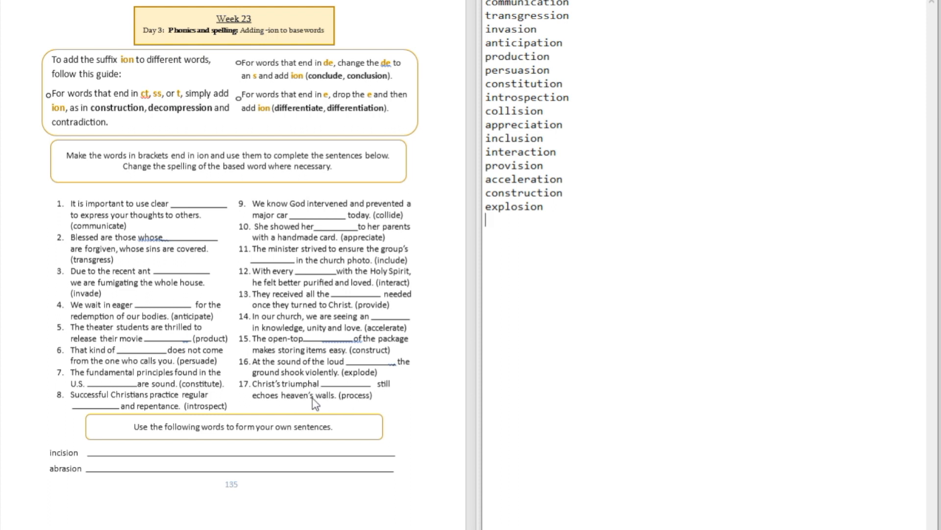
mouse_move(354, 399)
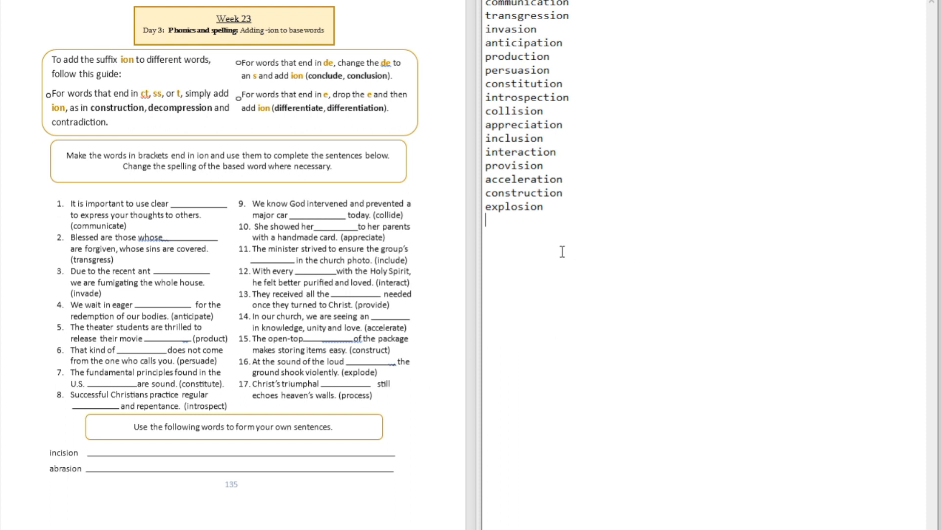
type("proce")
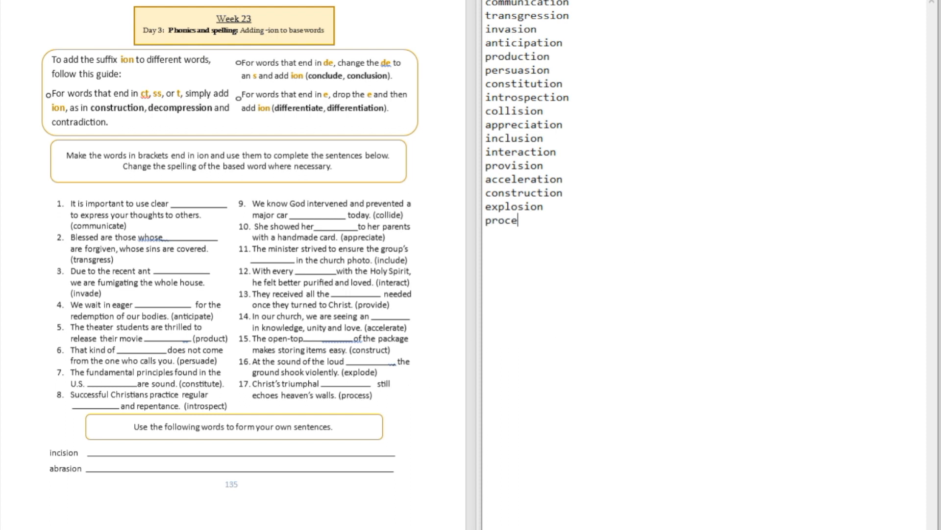
type("ssion")
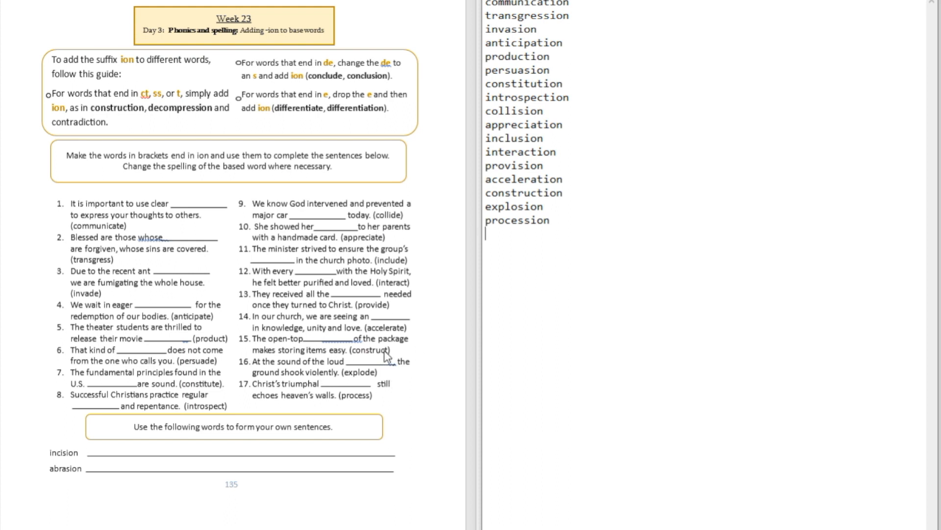
mouse_move(513, 243)
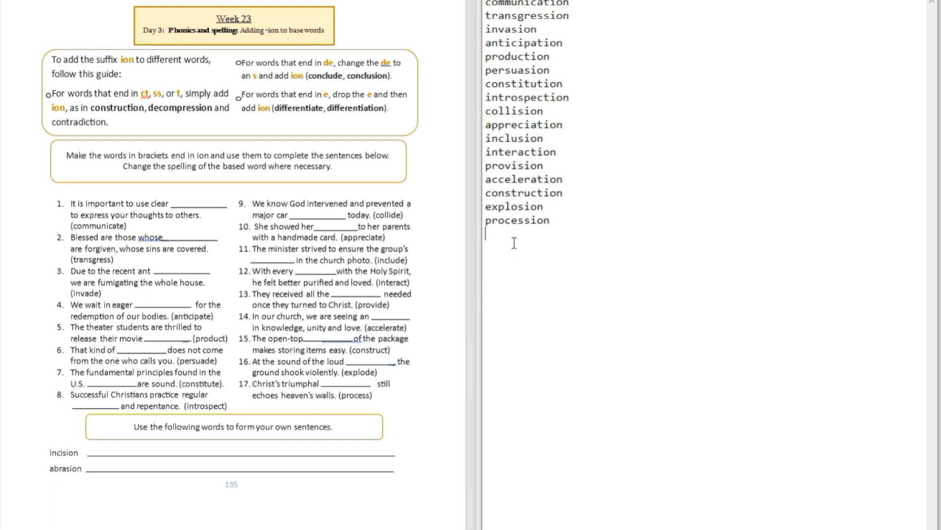
mouse_move(147, 467)
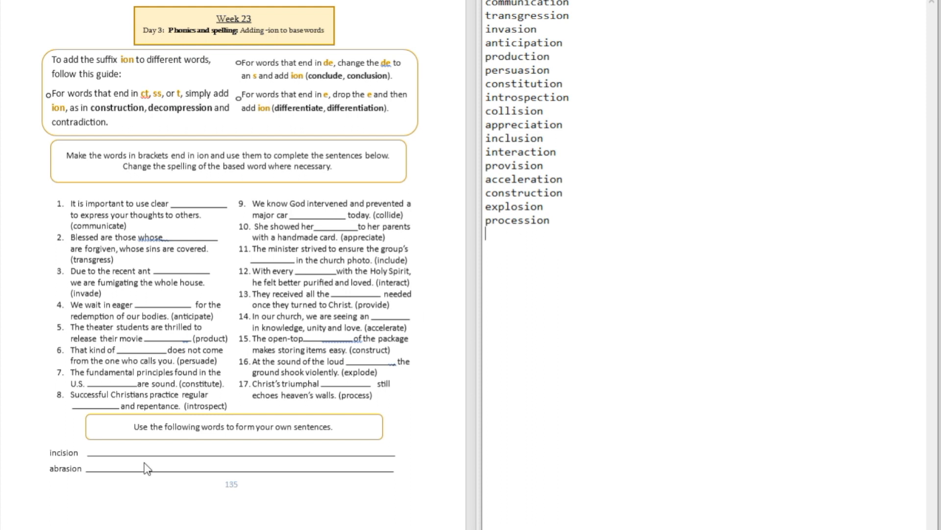
mouse_move(116, 469)
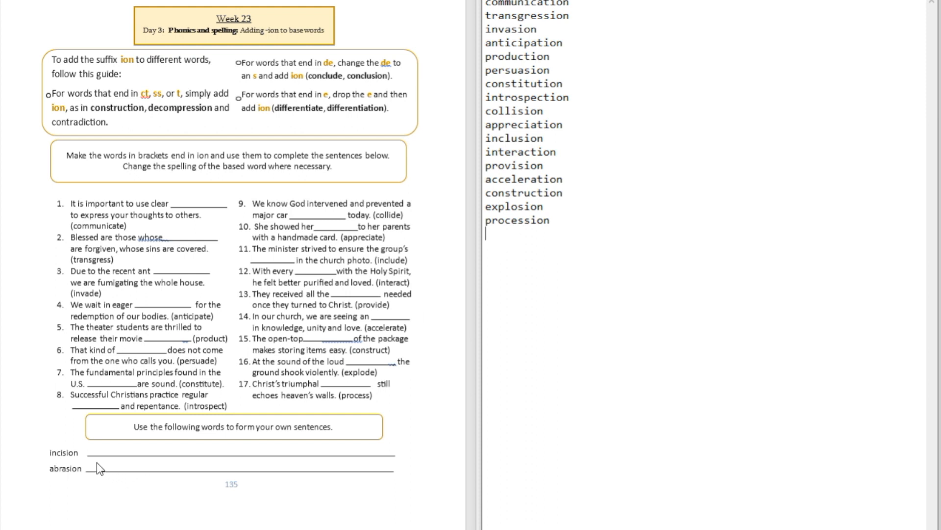
mouse_move(70, 490)
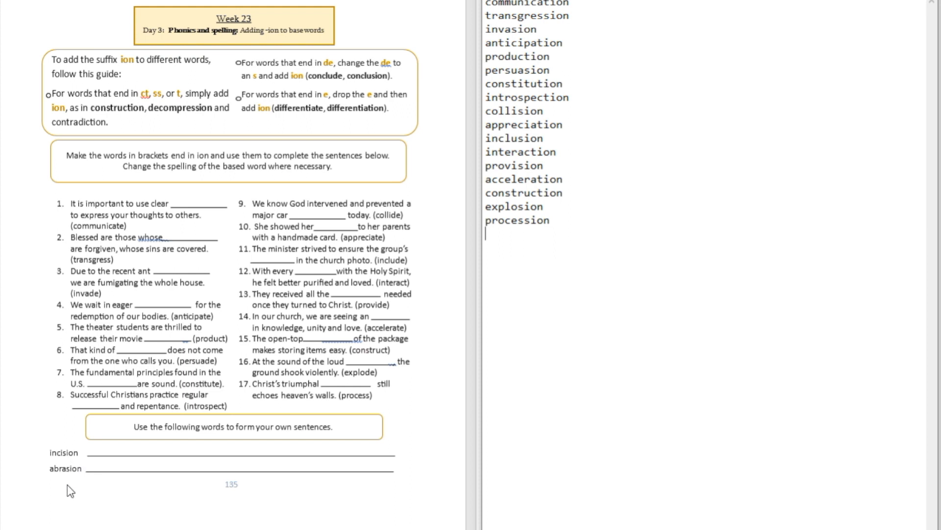
mouse_move(242, 509)
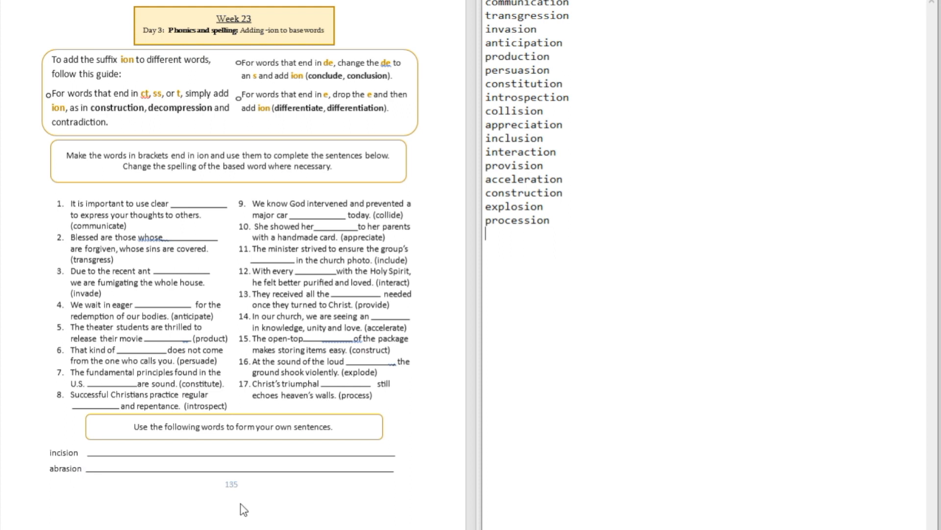
mouse_move(207, 512)
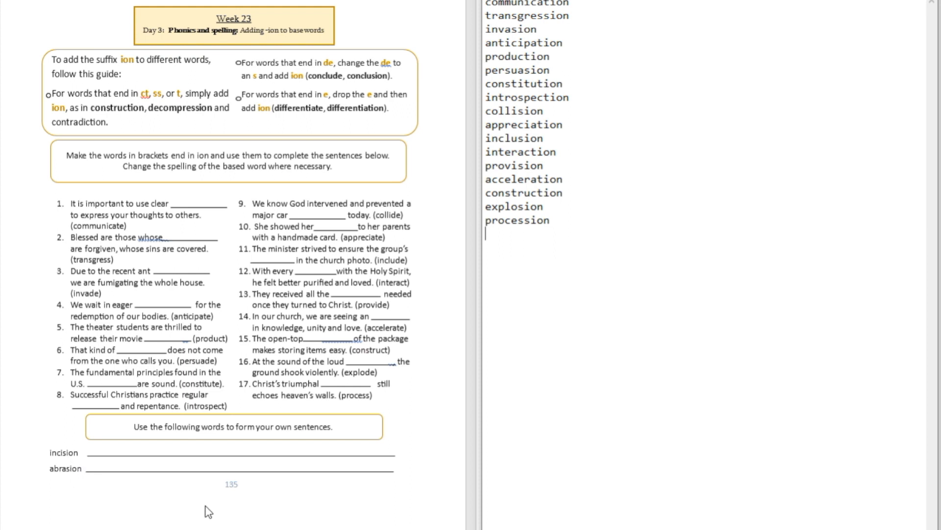
mouse_move(196, 515)
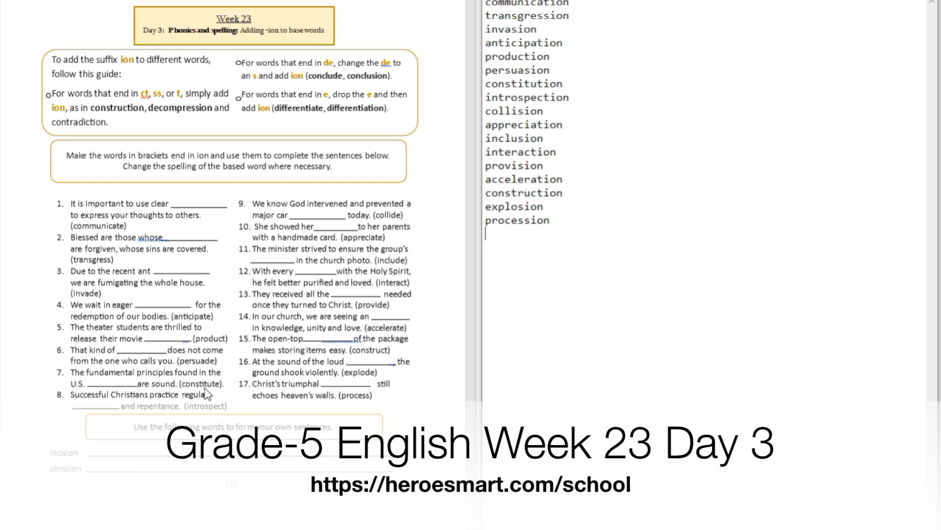
mouse_move(246, 368)
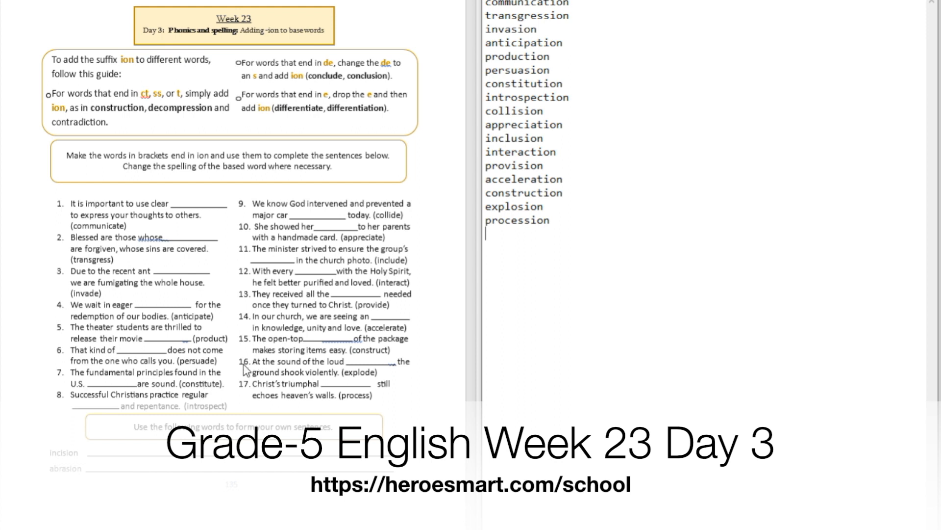